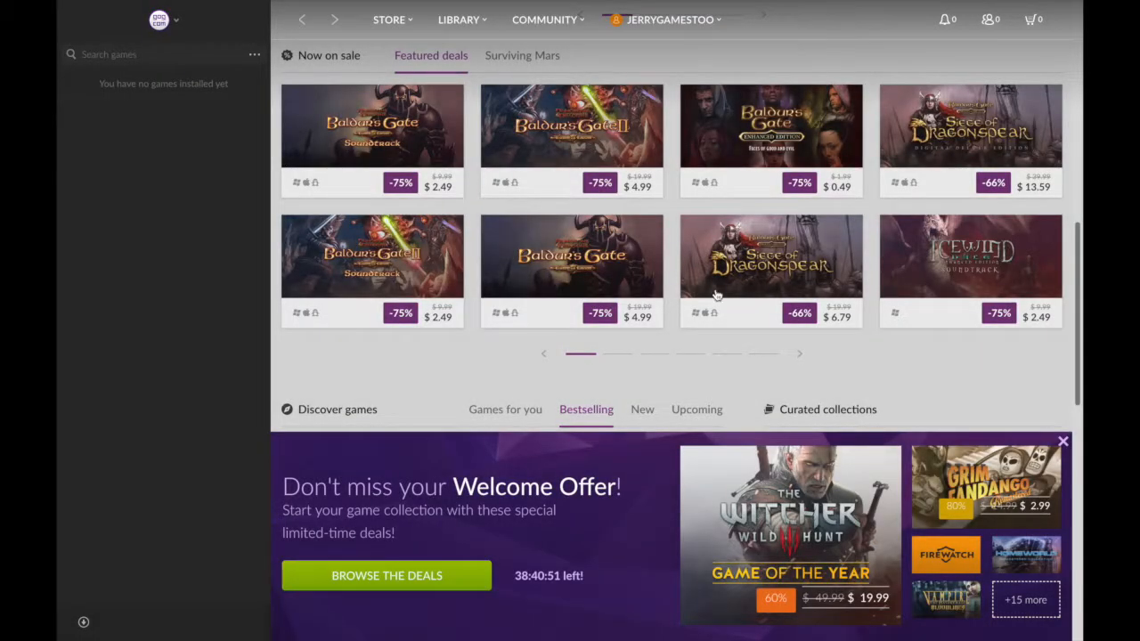
{"action": "mouse_move", "coordinate": [717, 202]}
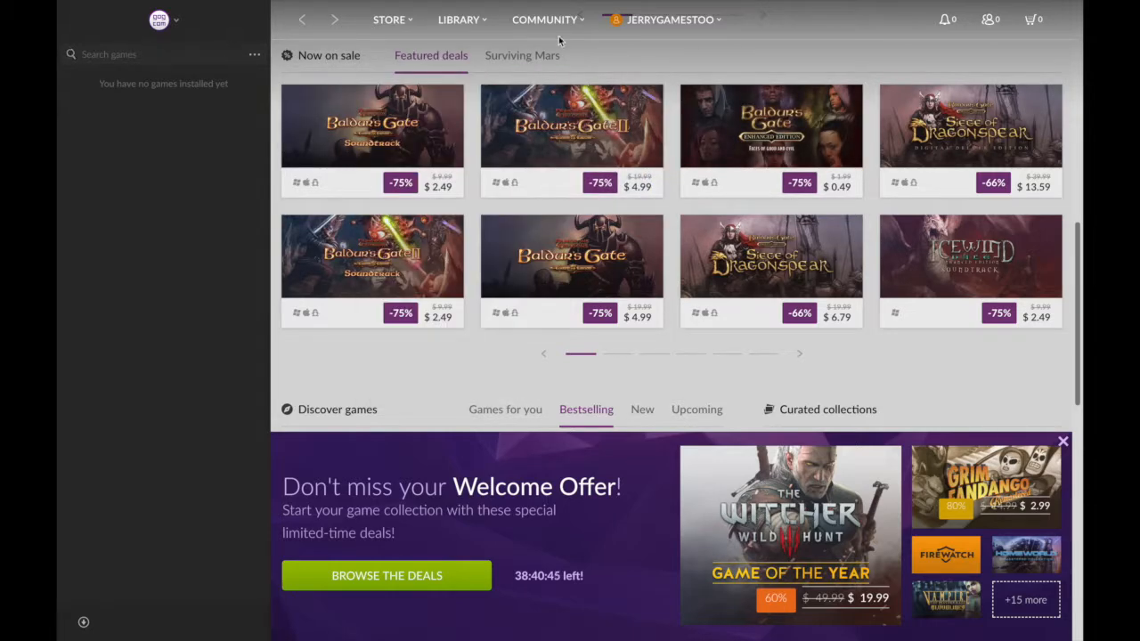
Browse the Store menu, then show the Community menu's forum and social links
{"action": "left_click", "coordinate": [388, 19]}
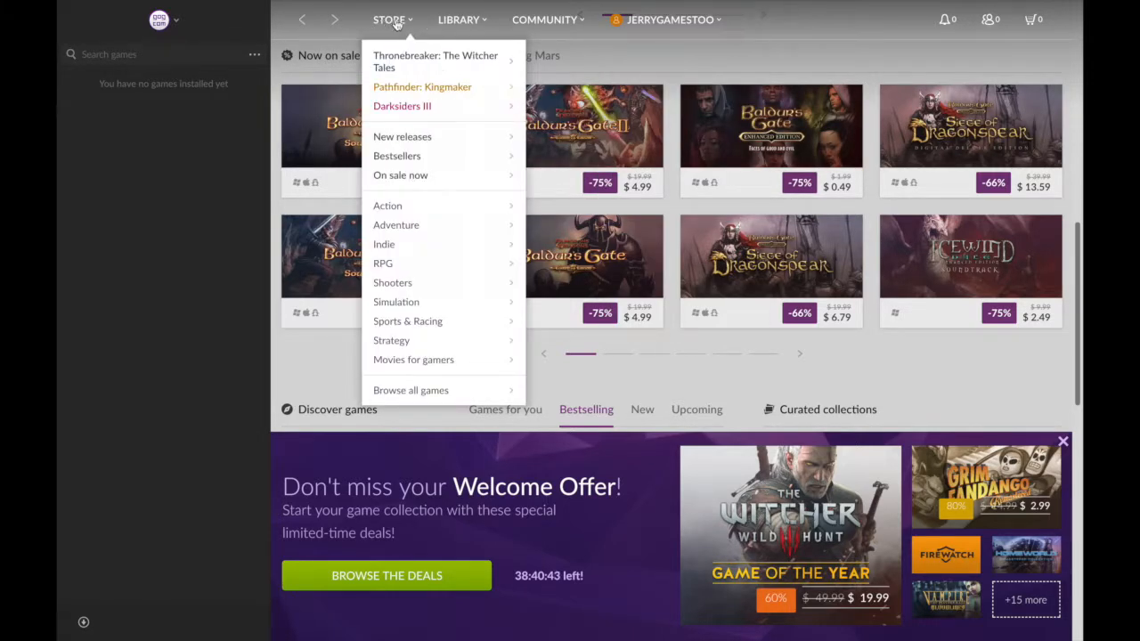
{"action": "left_click", "coordinate": [544, 19]}
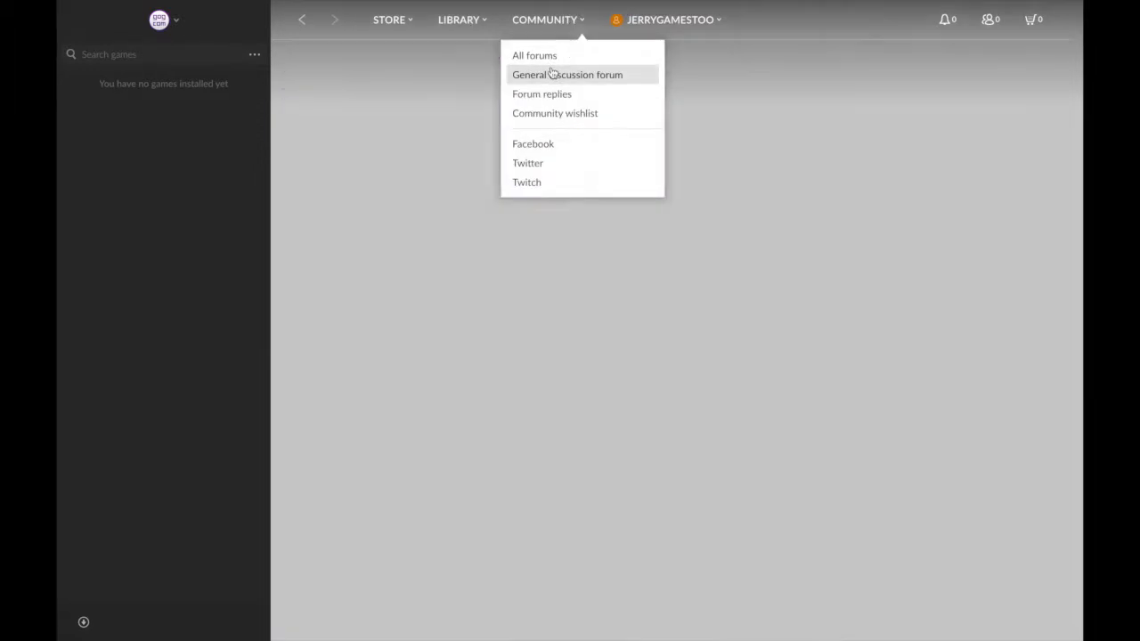
Go to the General discussion forum and dismiss the account menu
{"action": "left_click", "coordinate": [668, 19]}
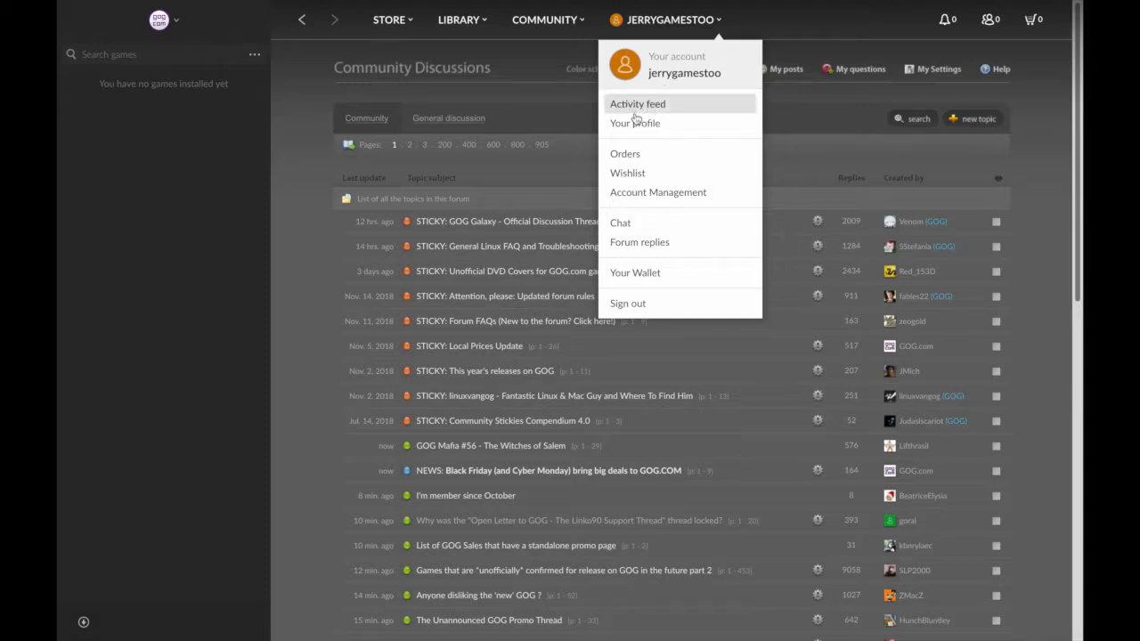
{"action": "mouse_move", "coordinate": [670, 78]}
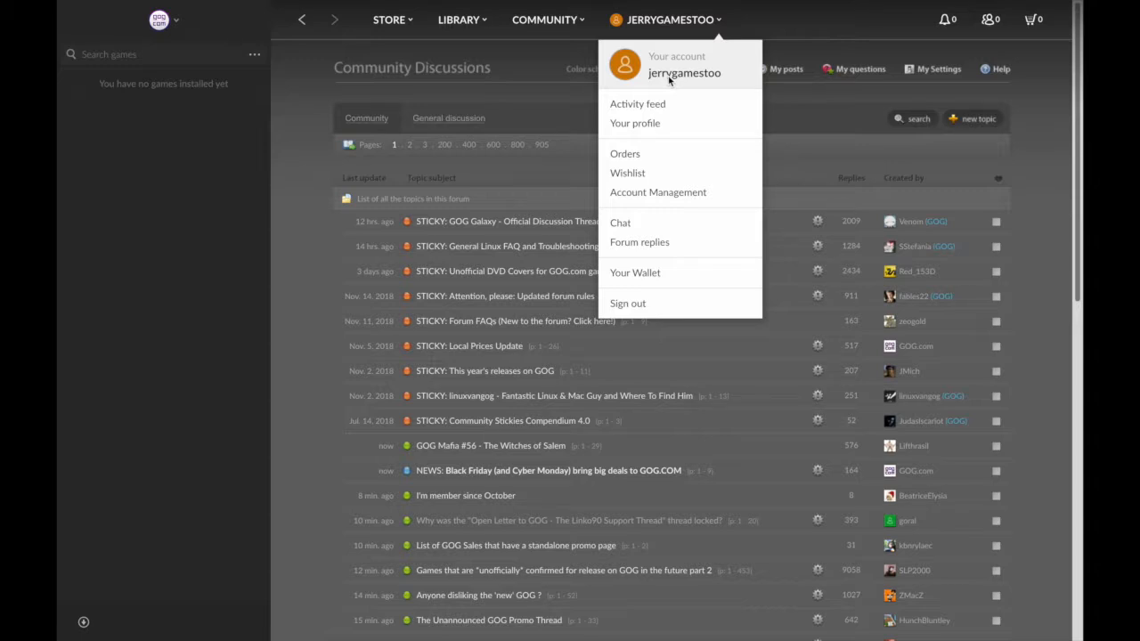
{"action": "left_click", "coordinate": [388, 19]}
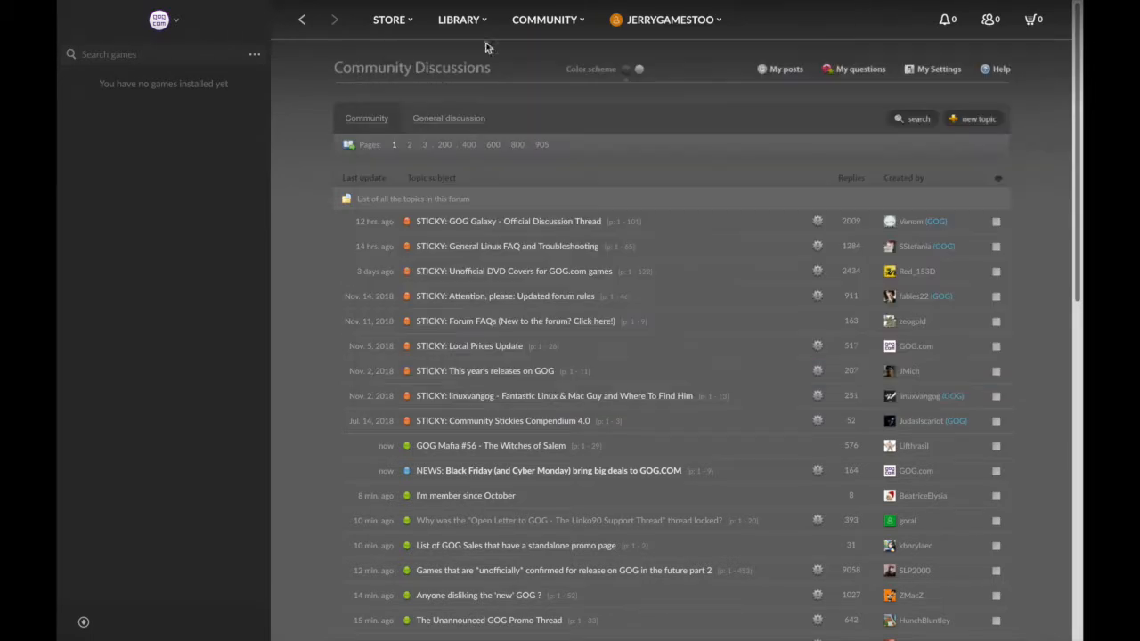
Go to the Shooters catalog from the Store menu
{"action": "left_click", "coordinate": [388, 20]}
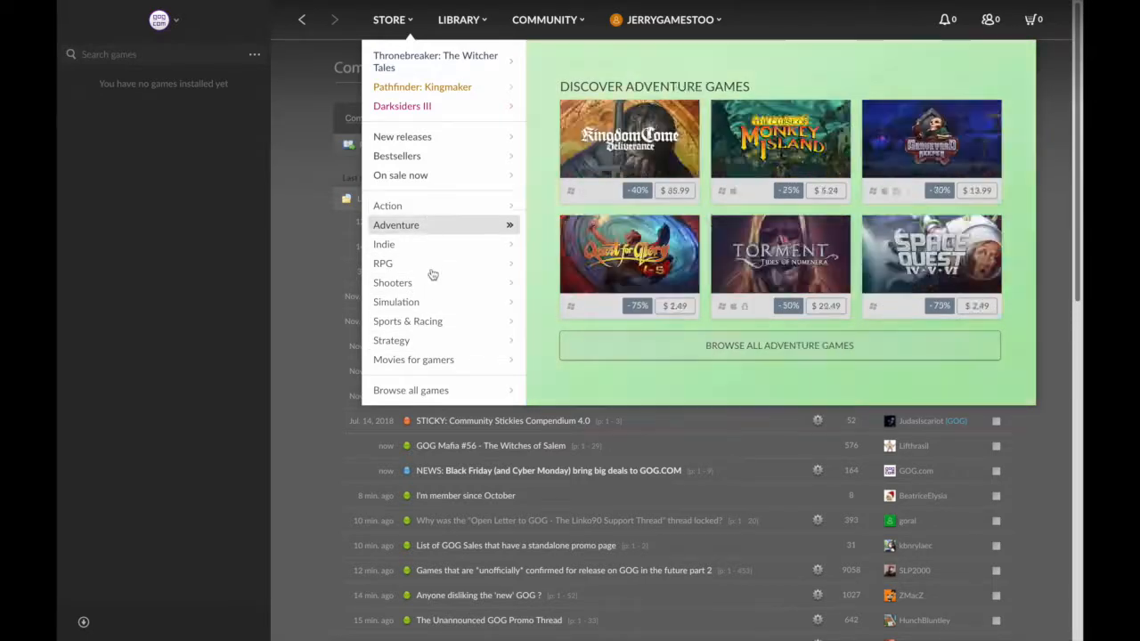
{"action": "mouse_move", "coordinate": [393, 282]}
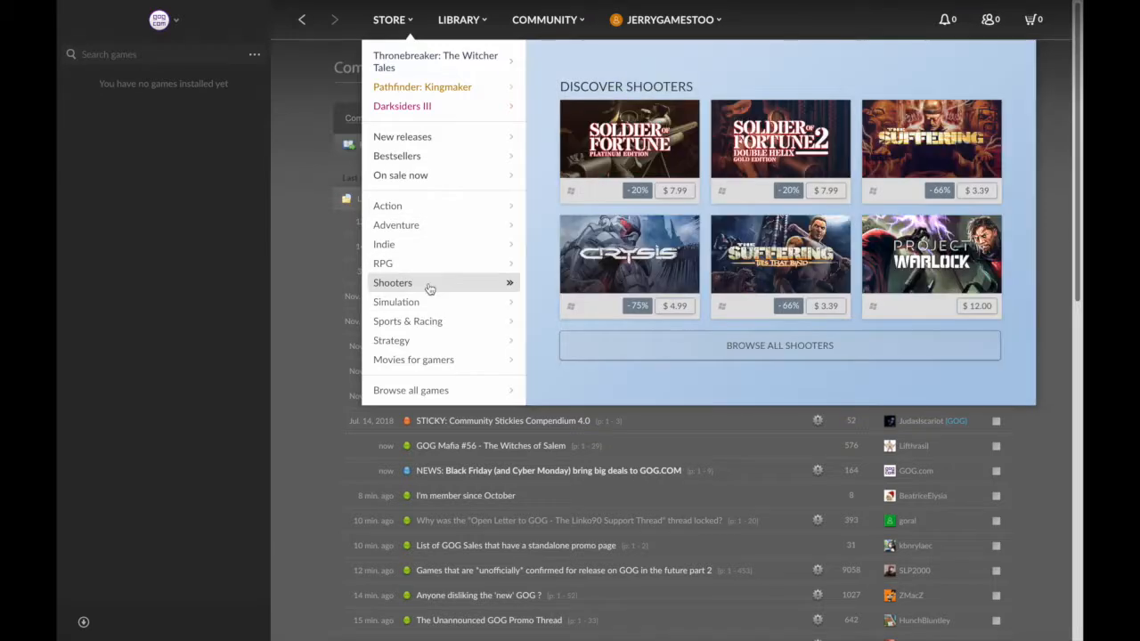
{"action": "left_click", "coordinate": [393, 282]}
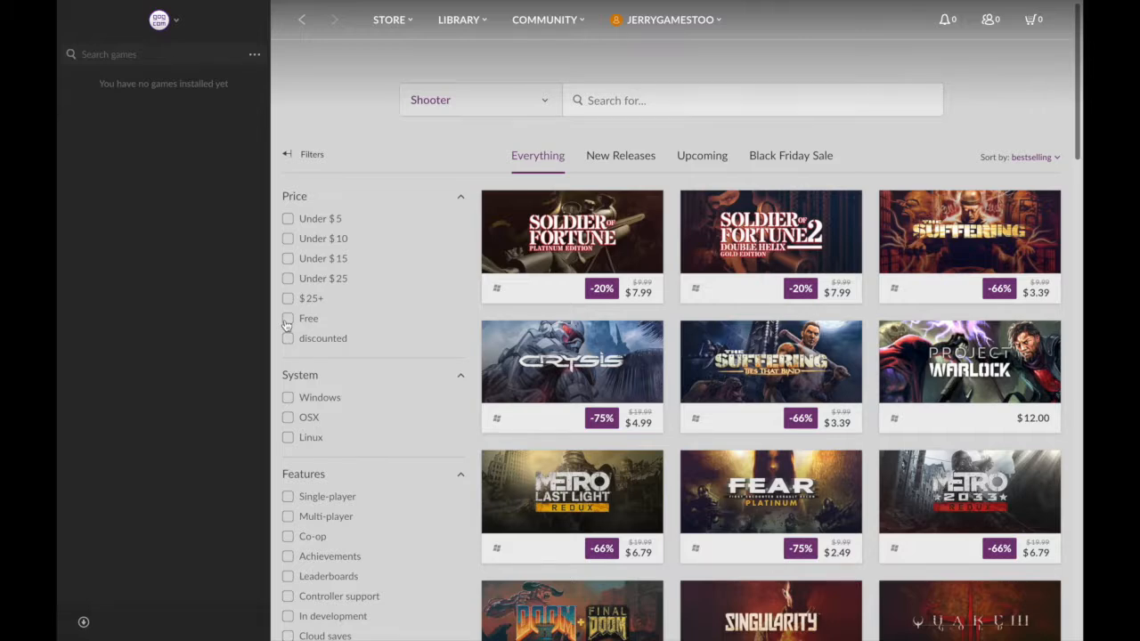
{"action": "left_click", "coordinate": [288, 417]}
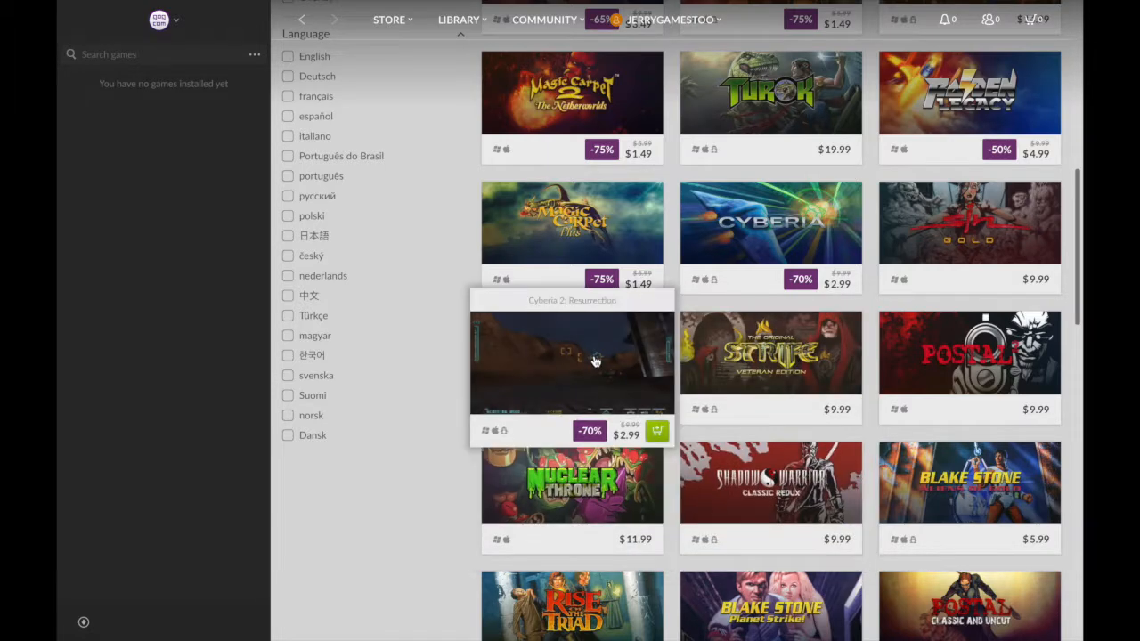
{"action": "left_click", "coordinate": [570, 362]}
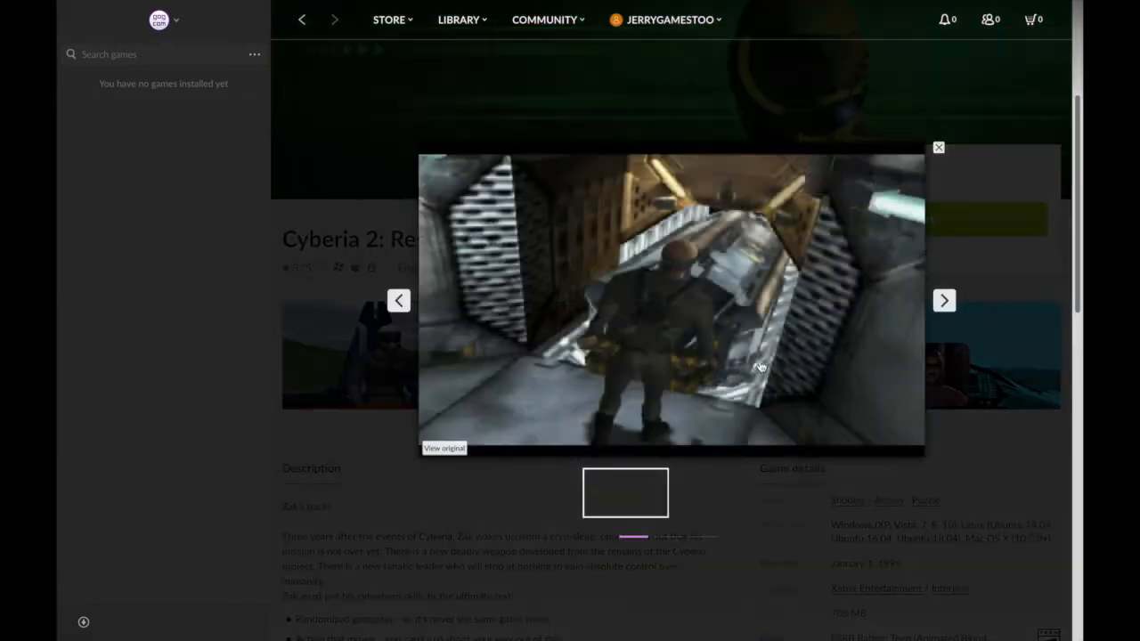
{"action": "left_click", "coordinate": [938, 147]}
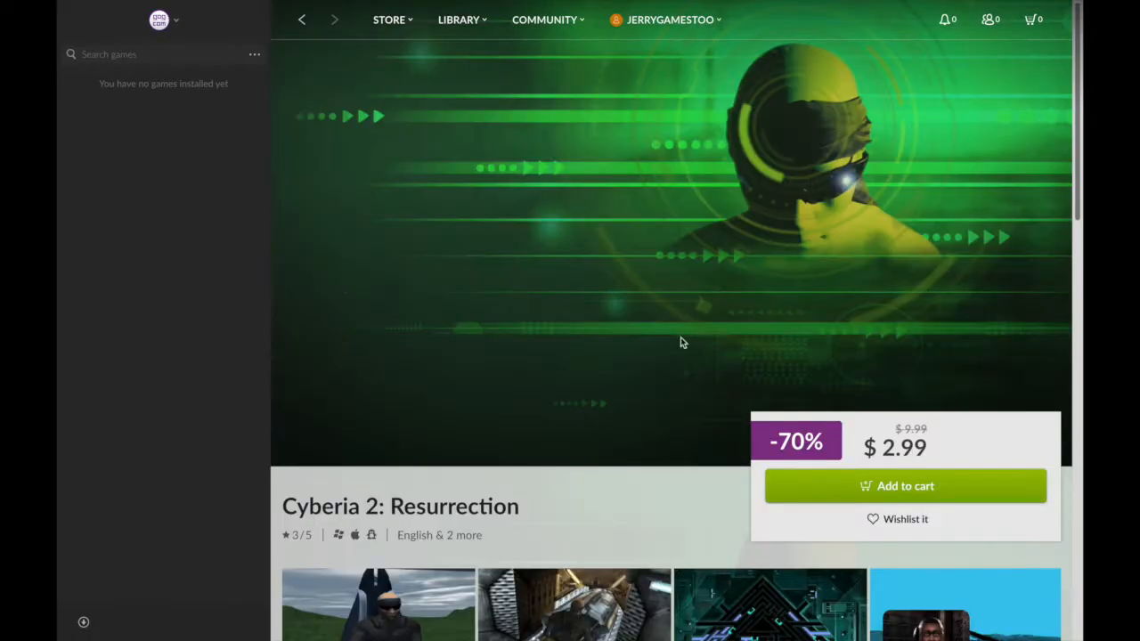
{"action": "left_click", "coordinate": [302, 20]}
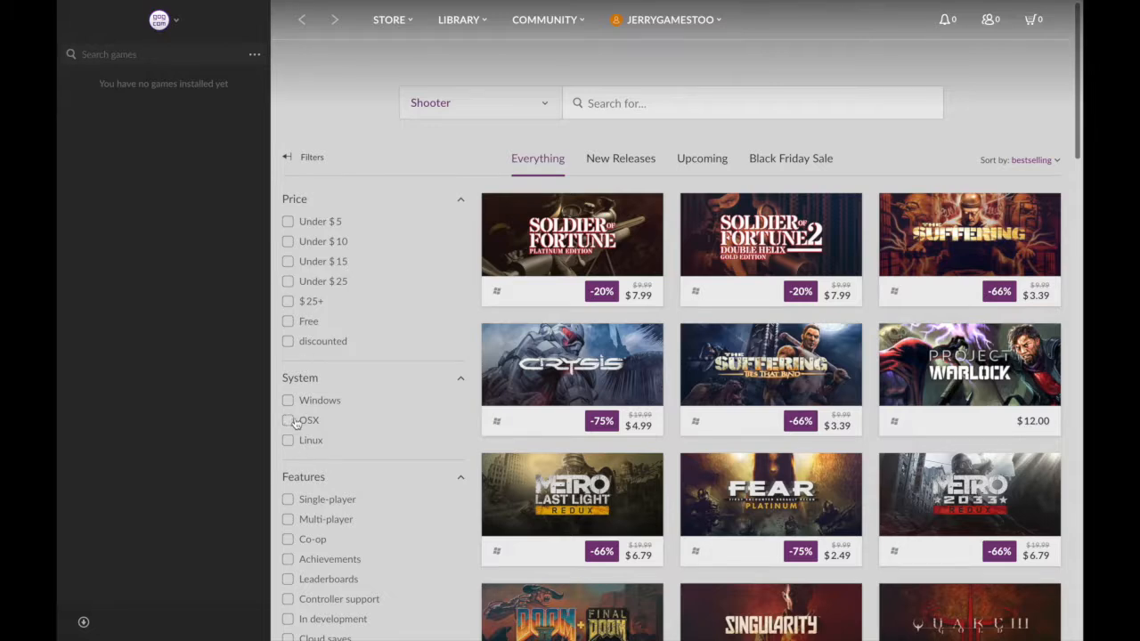
{"action": "mouse_move", "coordinate": [307, 425]}
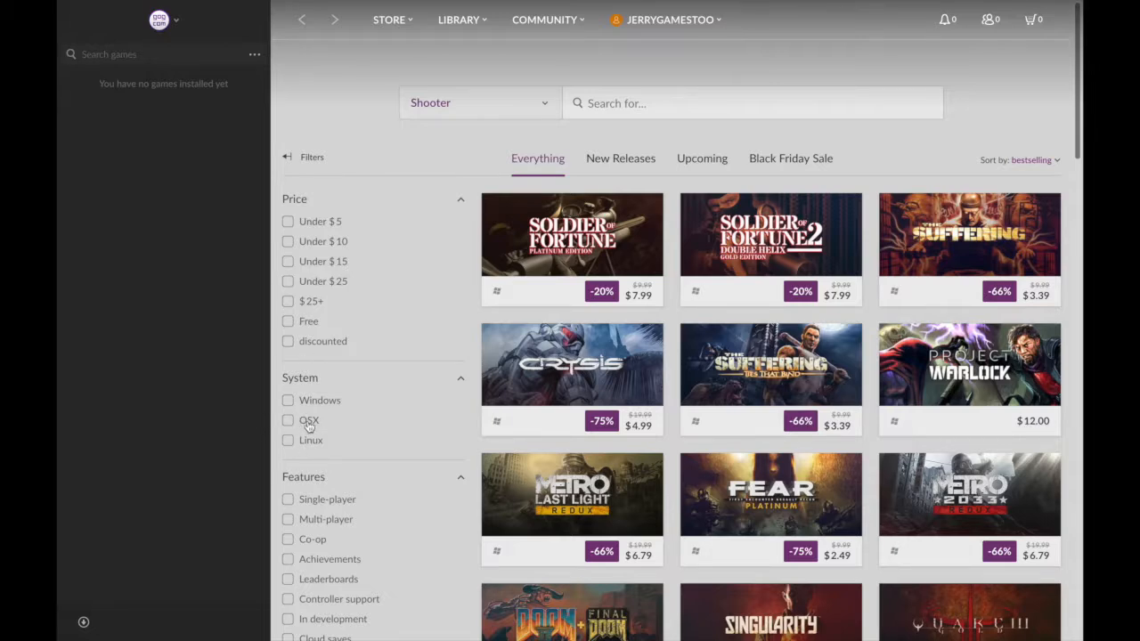
Filter the shooter catalog to English language and Multi-player features
{"action": "scroll", "scroll_direction": "down", "scroll_amount": 3}
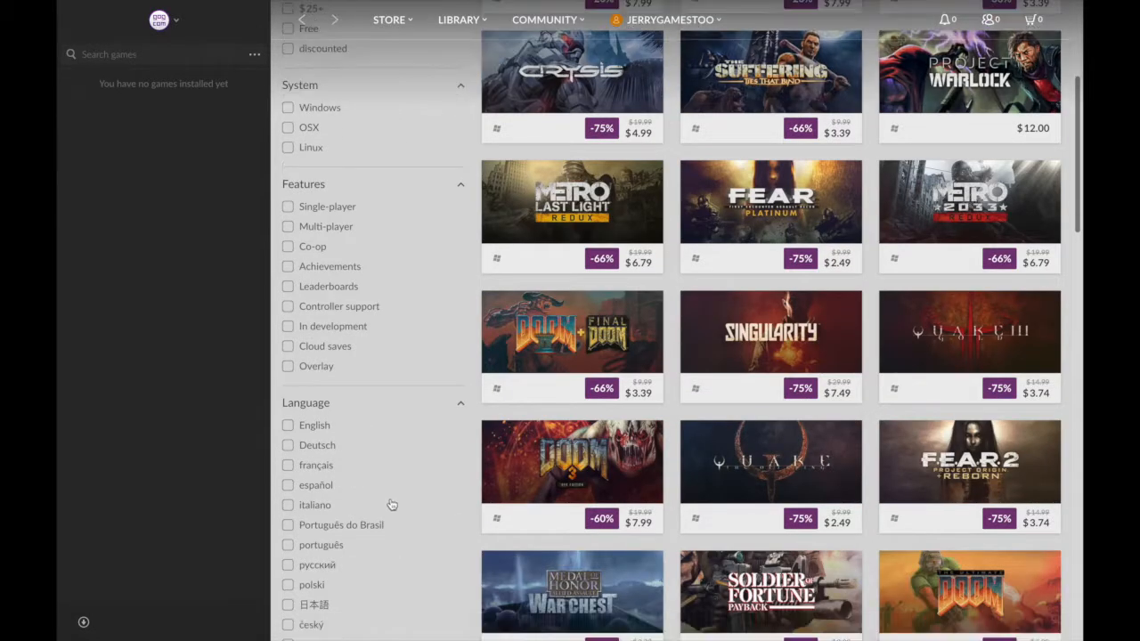
{"action": "left_click", "coordinate": [288, 425]}
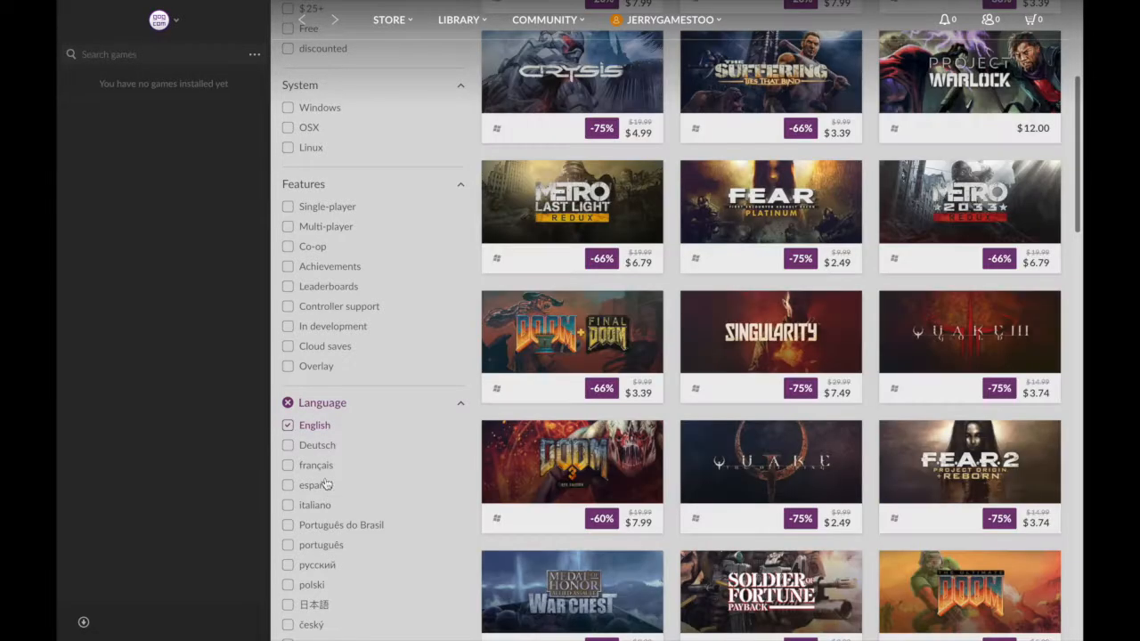
{"action": "mouse_move", "coordinate": [287, 301]}
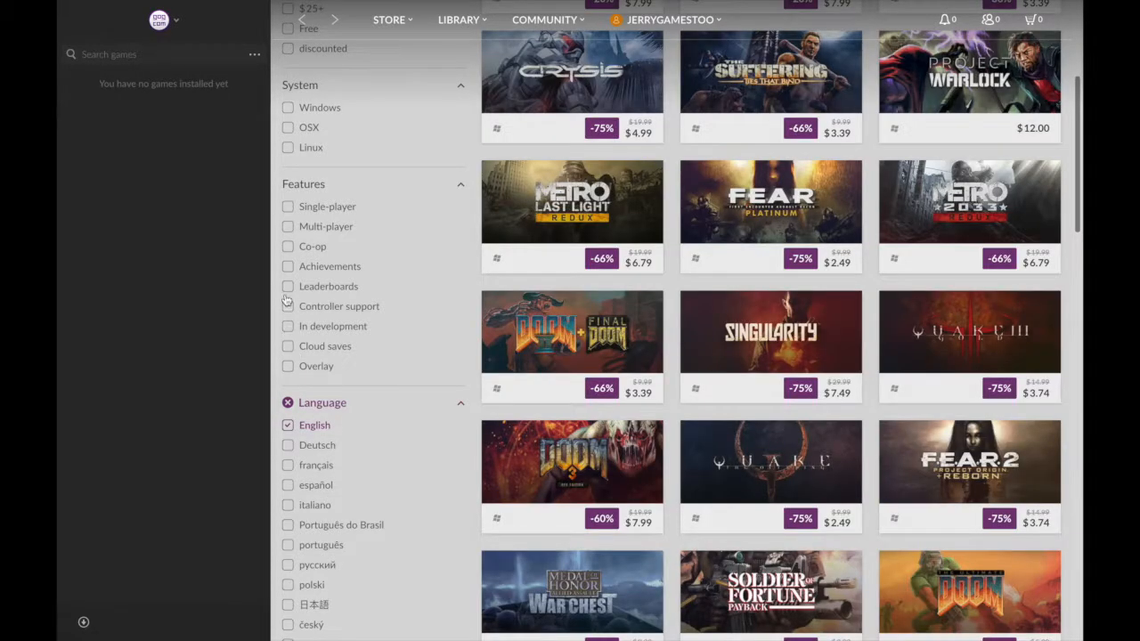
{"action": "left_click", "coordinate": [288, 226]}
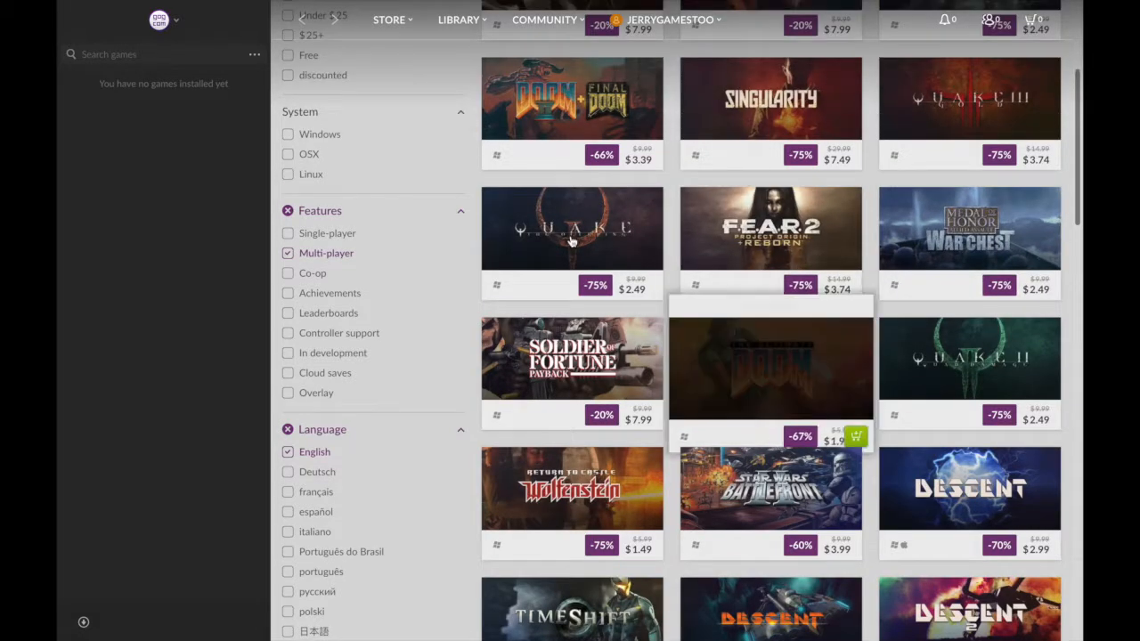
{"action": "mouse_move", "coordinate": [571, 241]}
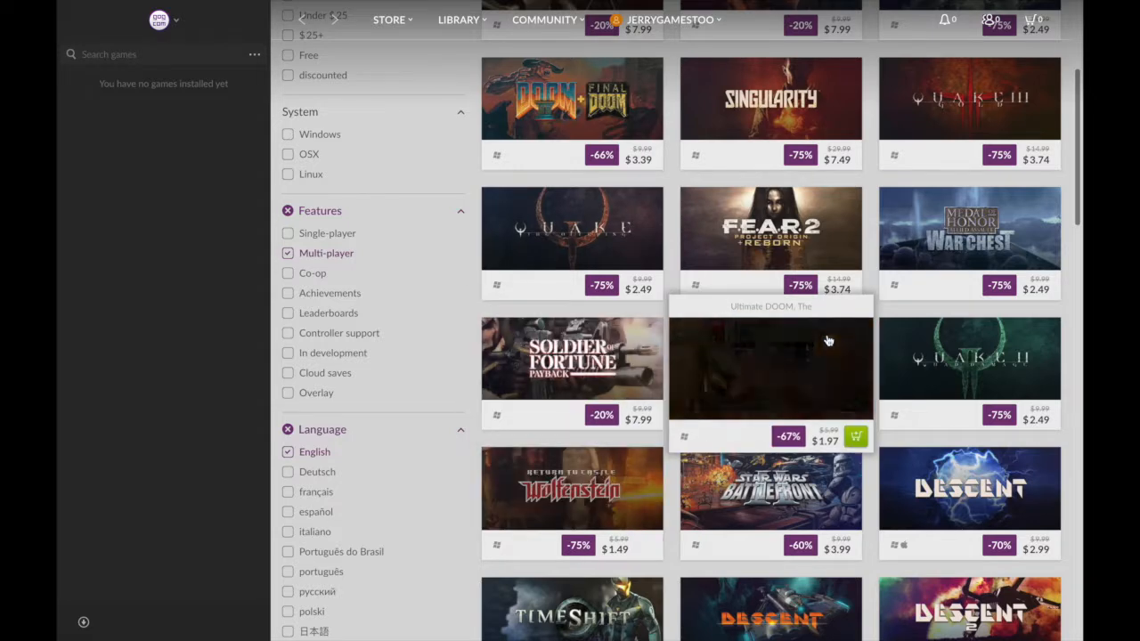
{"action": "mouse_move", "coordinate": [563, 372]}
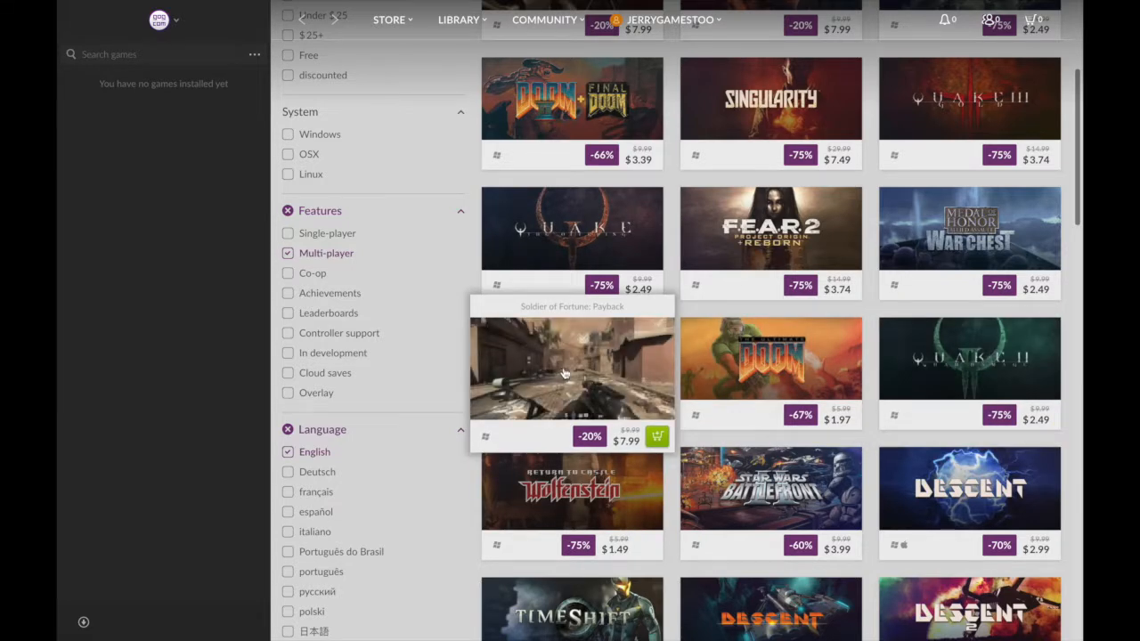
{"action": "scroll", "scroll_direction": "down", "scroll_amount": 3}
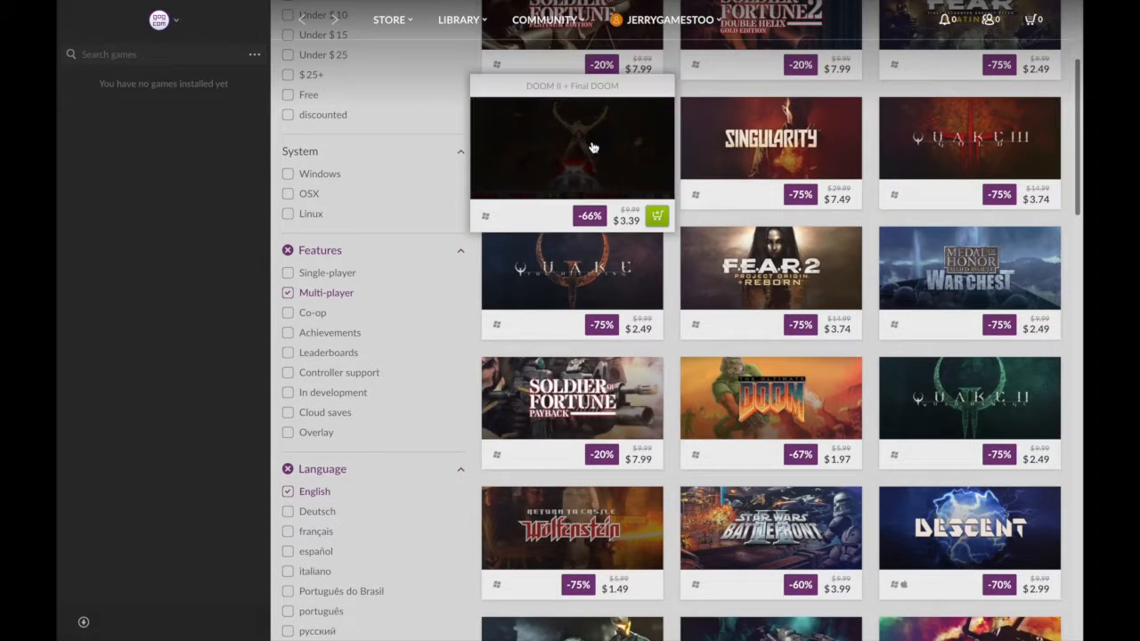
Browse the Black Friday Sale shooter titles with the language and multiplayer filters cleared
{"action": "left_click", "coordinate": [572, 147]}
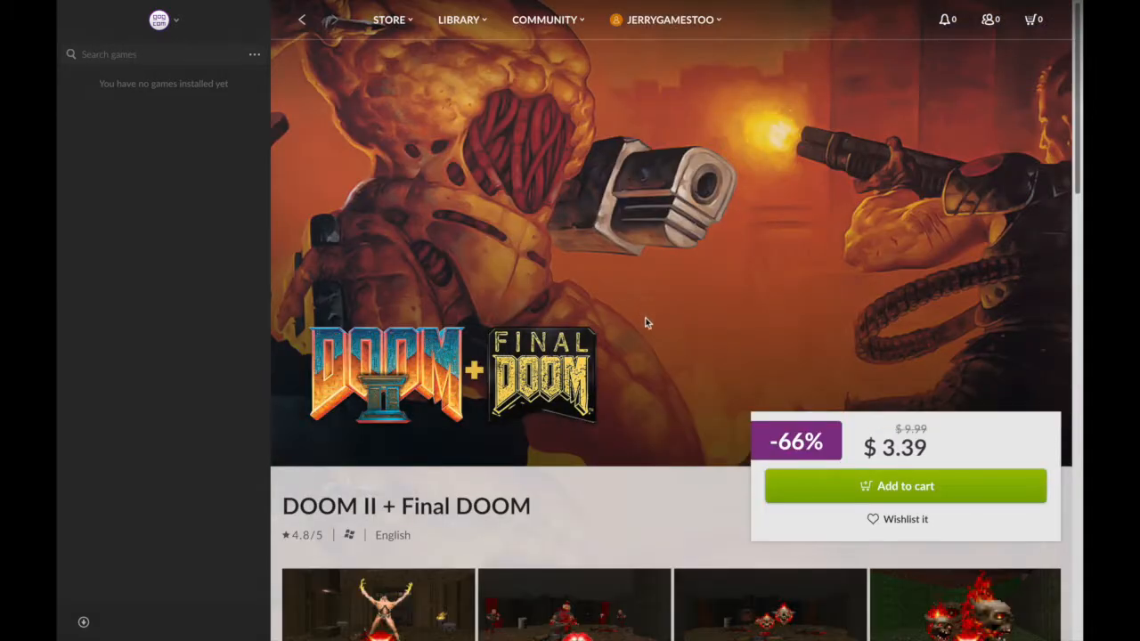
{"action": "mouse_move", "coordinate": [377, 60]}
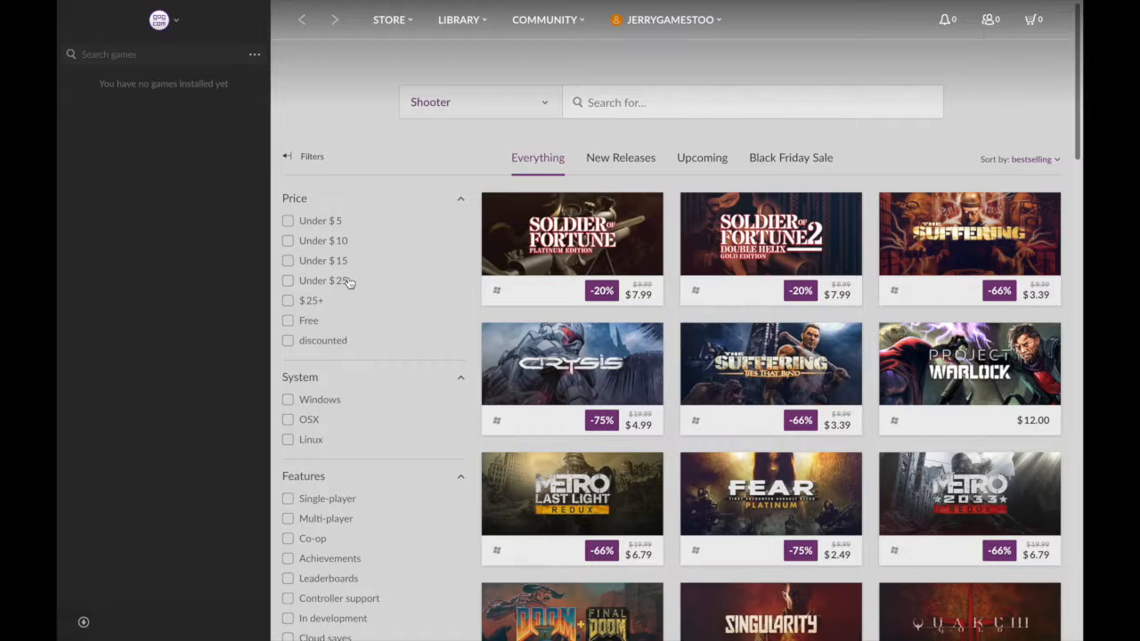
{"action": "left_click", "coordinate": [790, 157]}
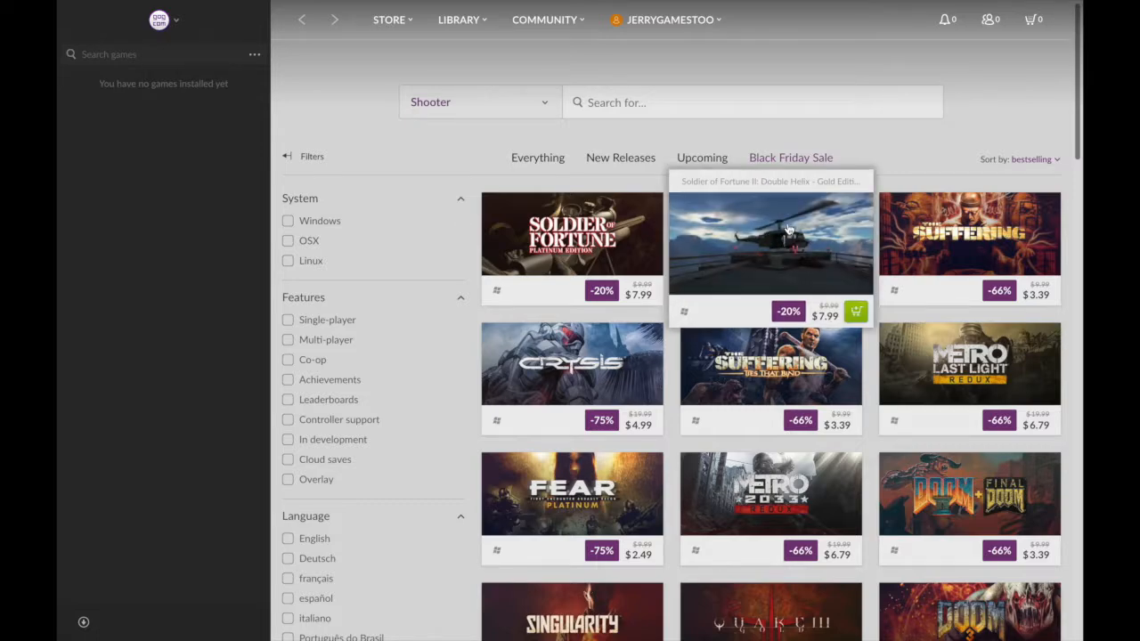
{"action": "scroll", "scroll_direction": "down", "scroll_amount": 3}
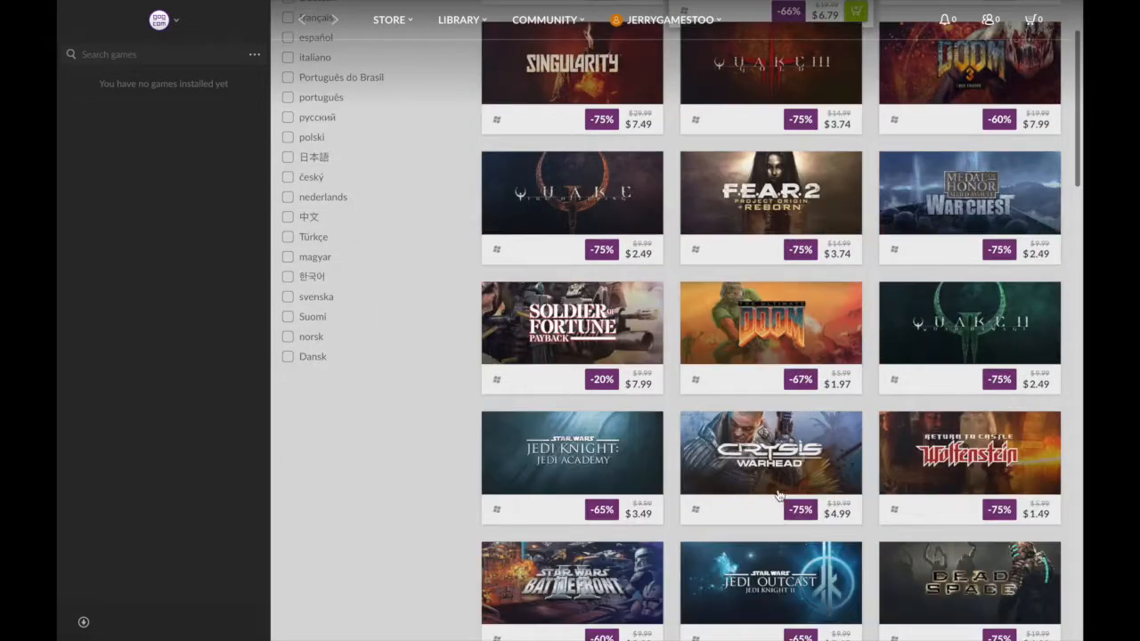
{"action": "scroll", "scroll_direction": "down", "scroll_amount": 3}
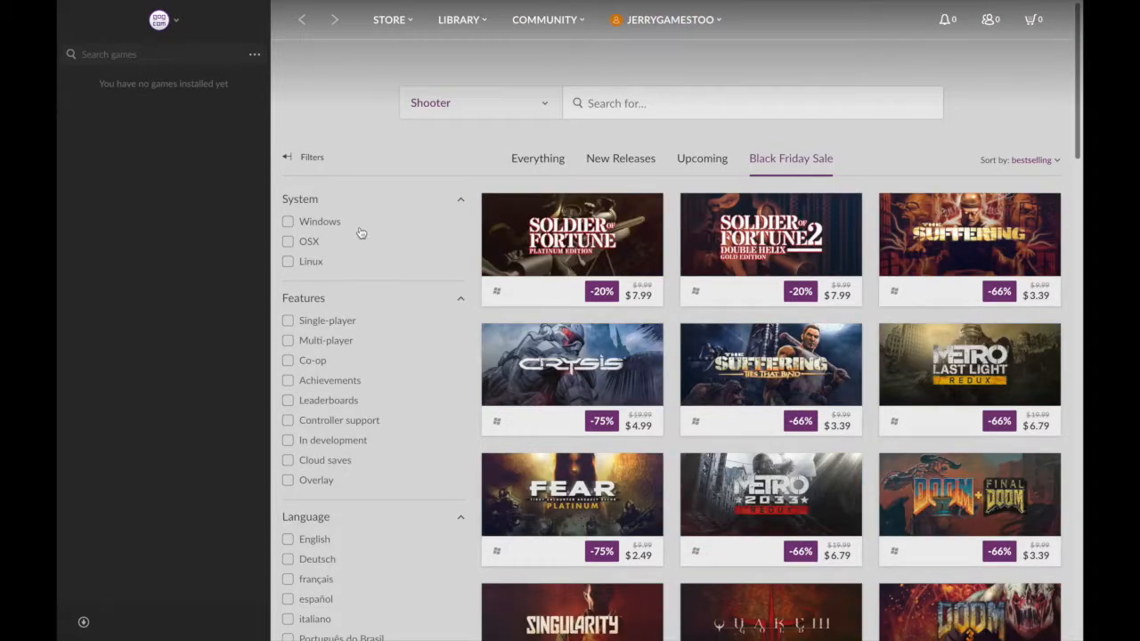
Go to the Role-playing games catalog from the Store menu
{"action": "left_click", "coordinate": [457, 18]}
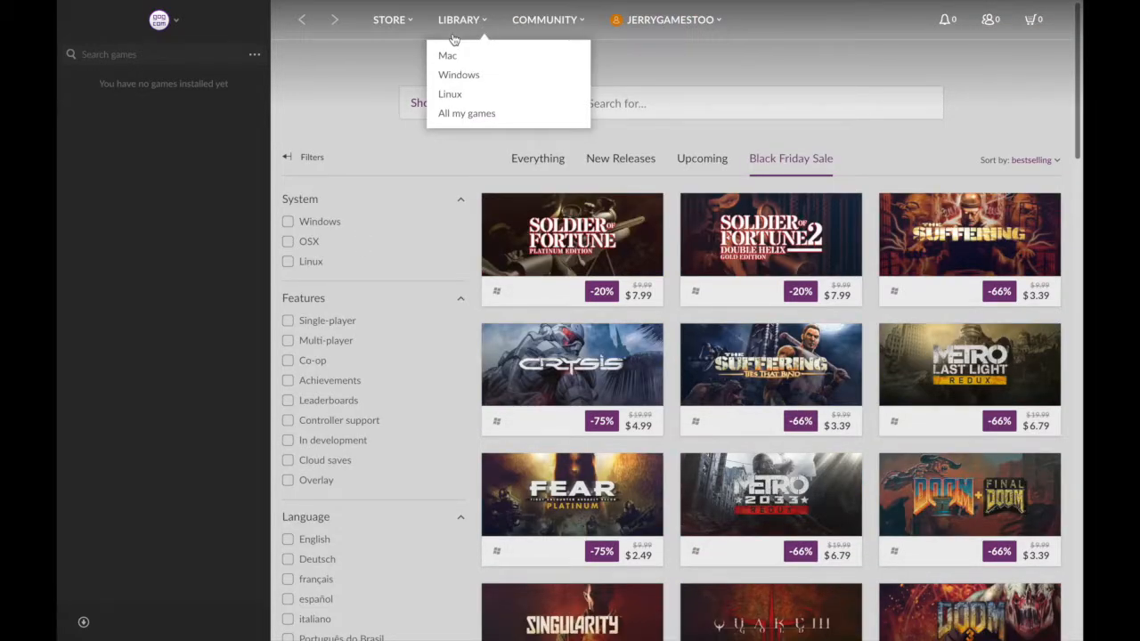
{"action": "left_click", "coordinate": [389, 20]}
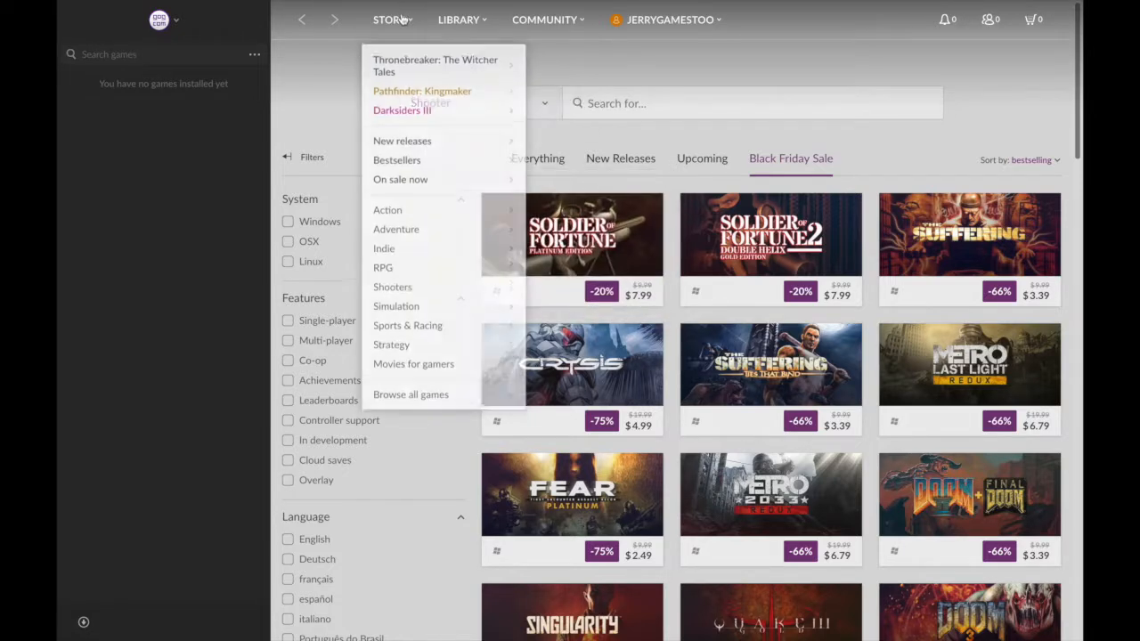
{"action": "mouse_move", "coordinate": [383, 262]}
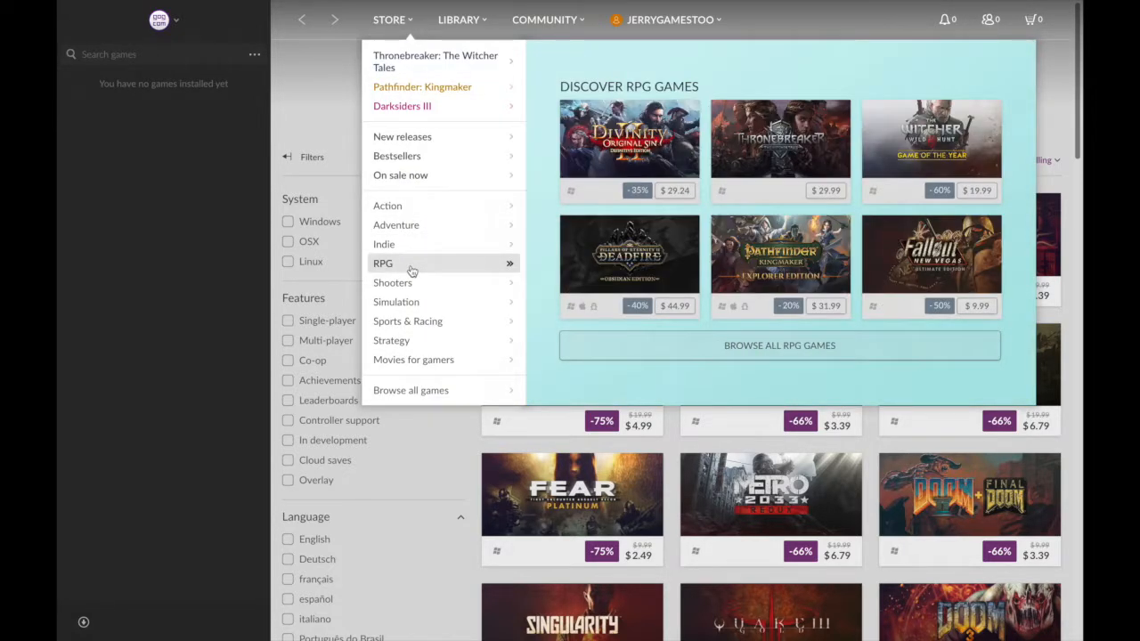
{"action": "left_click", "coordinate": [383, 263]}
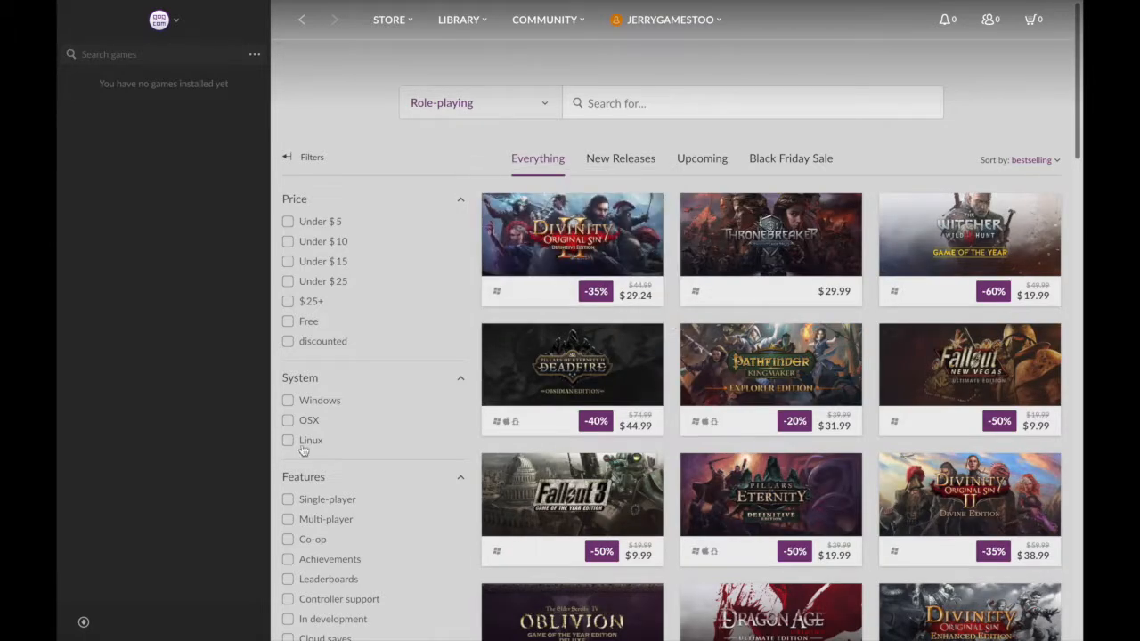
{"action": "mouse_move", "coordinate": [421, 530]}
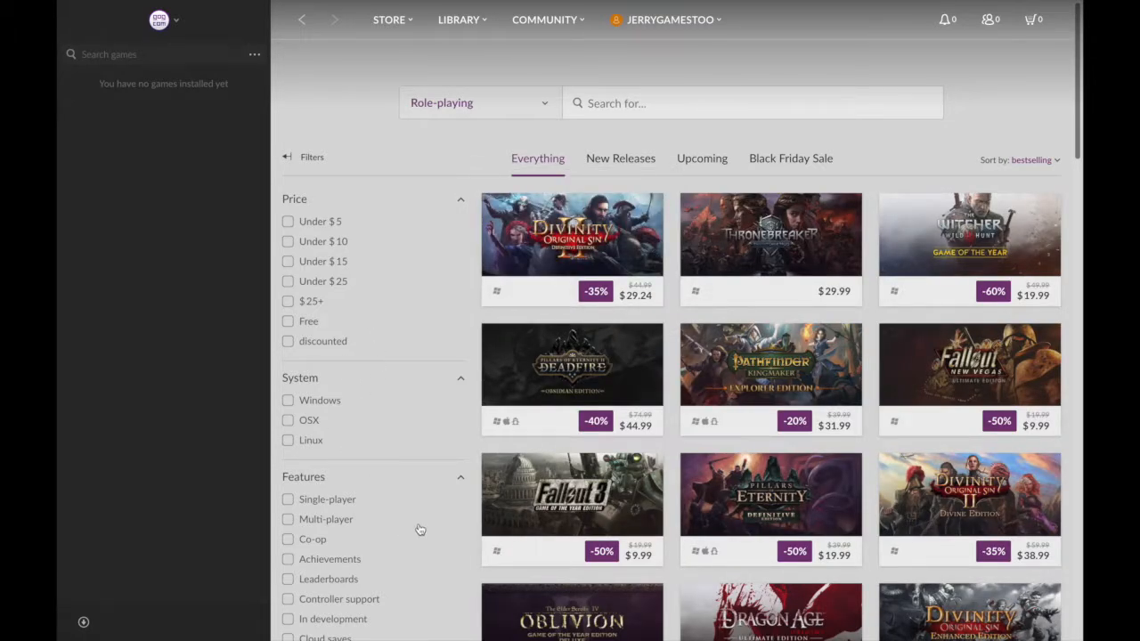
{"action": "mouse_move", "coordinate": [572, 494]}
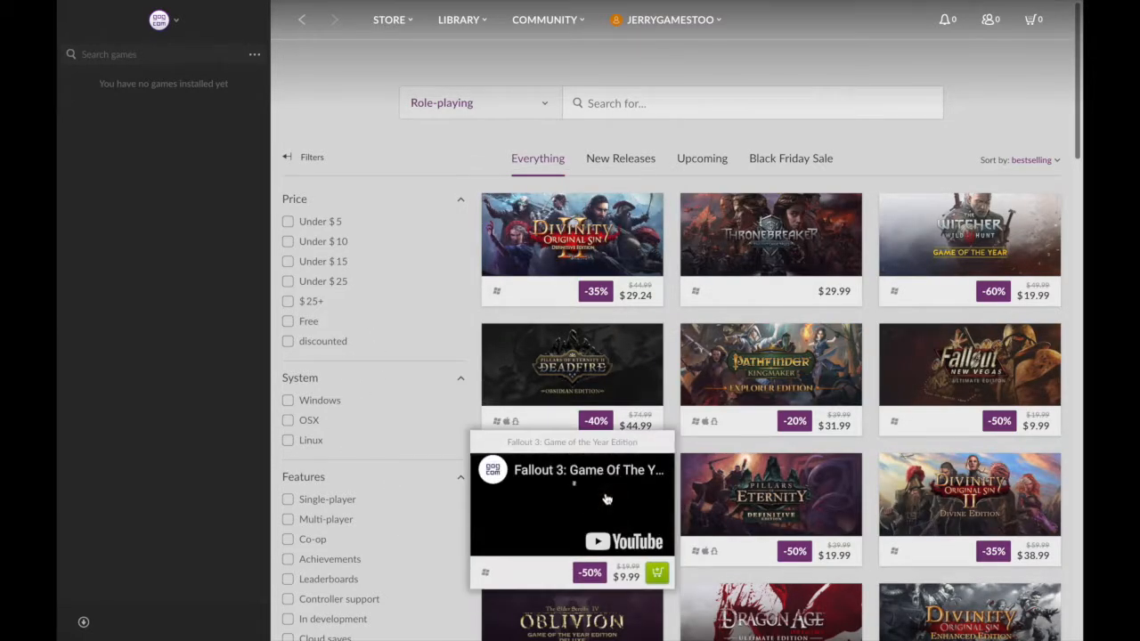
Go to the Fallout 3: Game of the Year Edition page and view a screenshot full size
{"action": "left_click", "coordinate": [571, 498]}
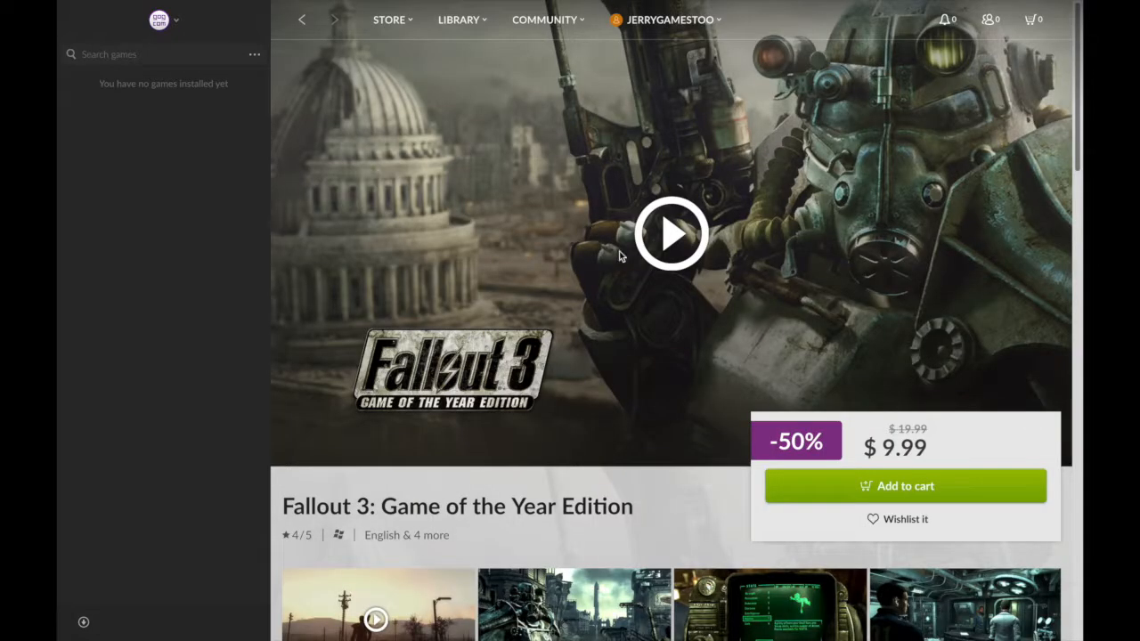
{"action": "scroll", "scroll_direction": "down", "scroll_amount": 3}
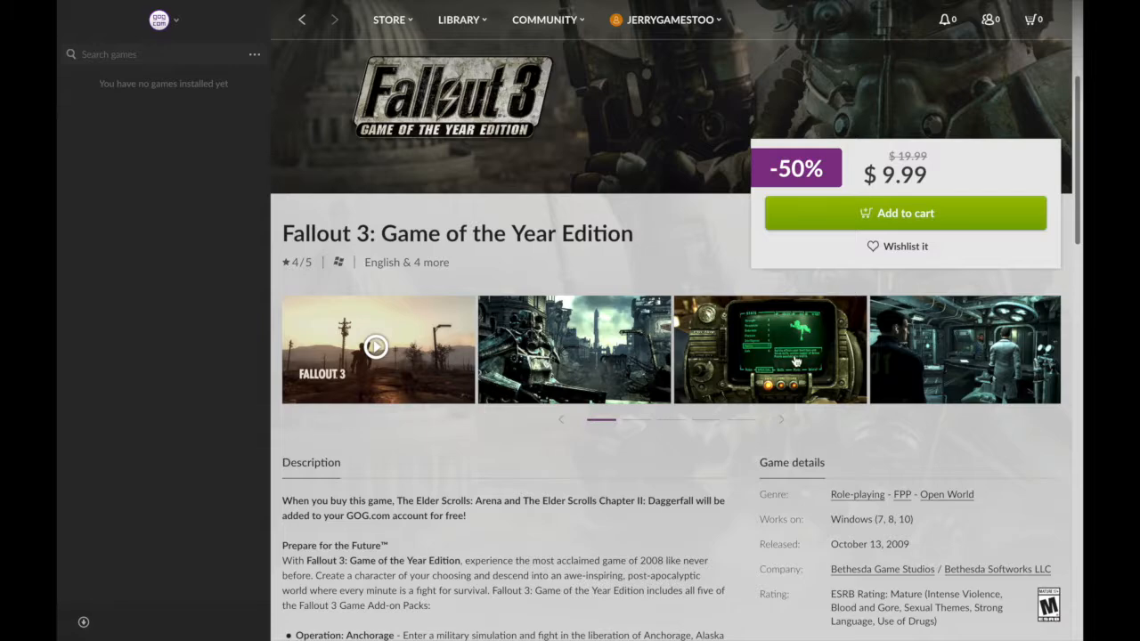
{"action": "left_click", "coordinate": [770, 349]}
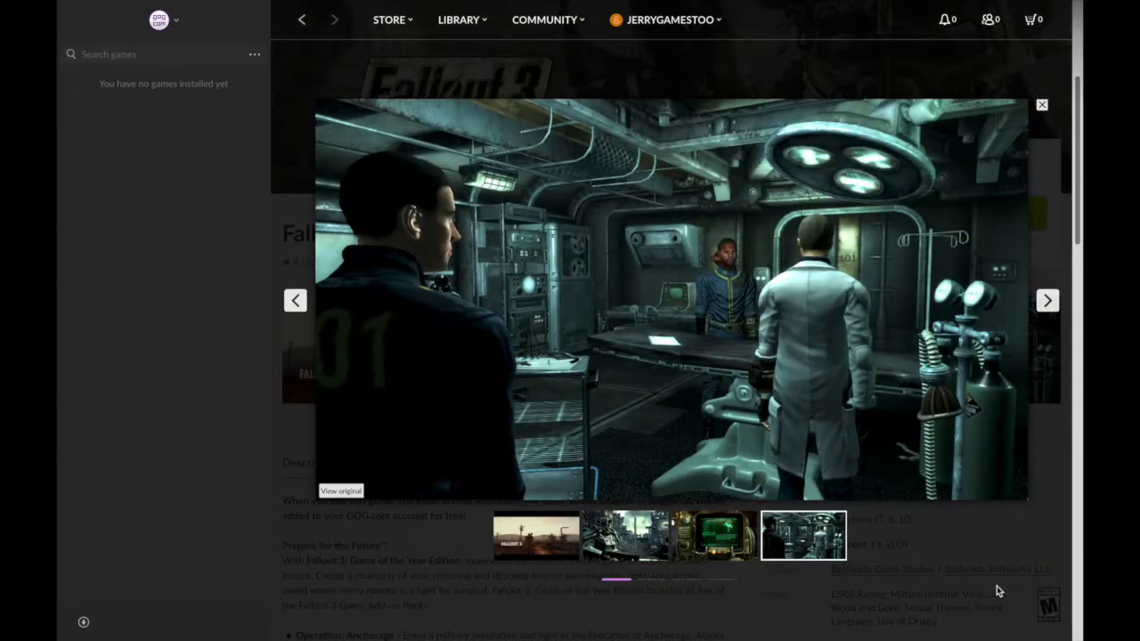
{"action": "left_click", "coordinate": [1041, 104]}
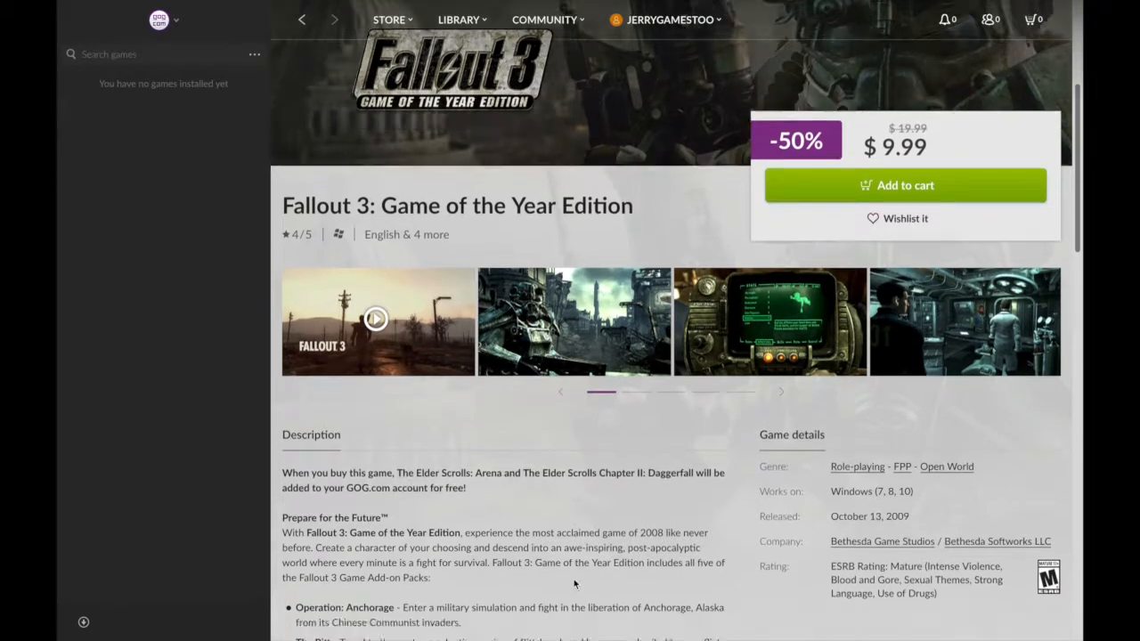
Scroll through the Fallout 3 GOTY description and details, priced $9.99 at 50% off
{"action": "scroll", "scroll_direction": "down", "scroll_amount": 3}
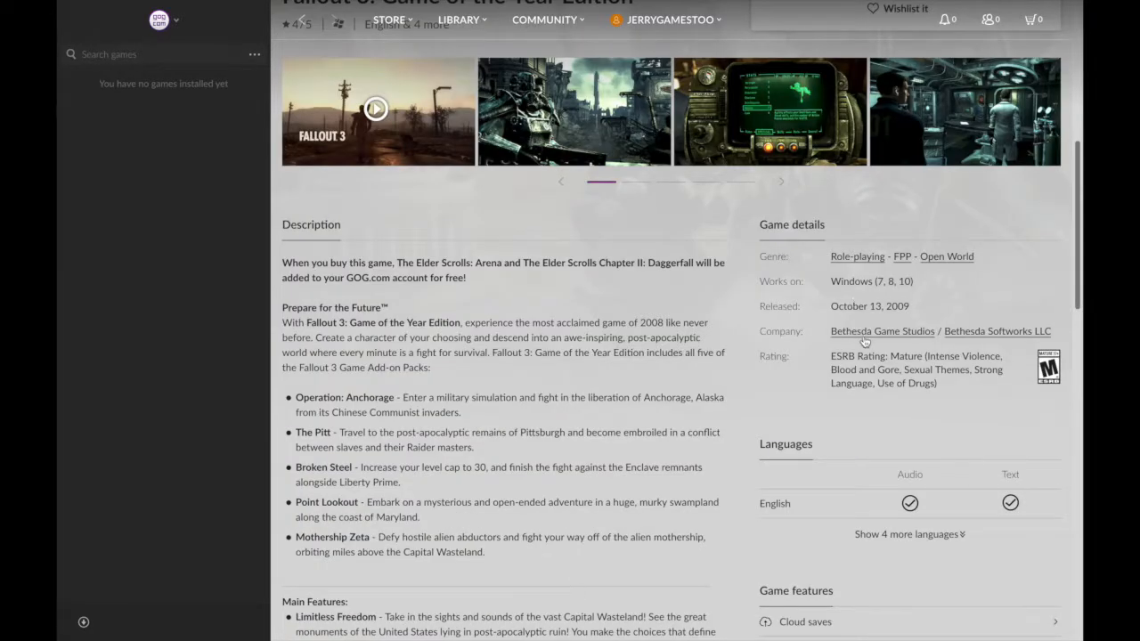
{"action": "scroll", "scroll_direction": "down", "scroll_amount": 3}
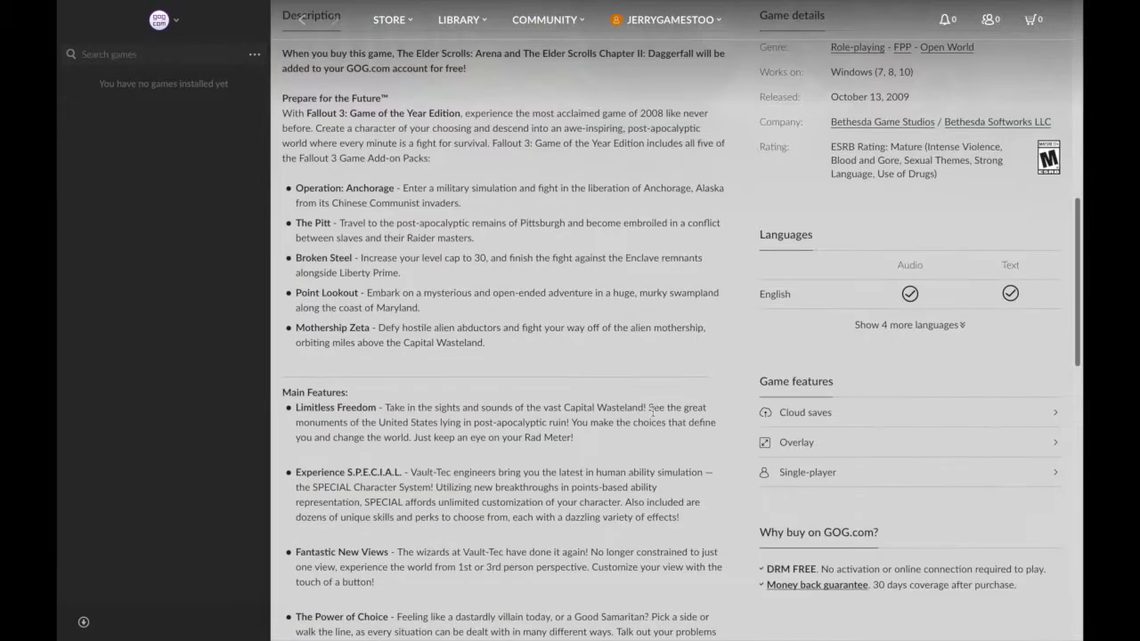
{"action": "scroll", "scroll_direction": "up", "scroll_amount": 3}
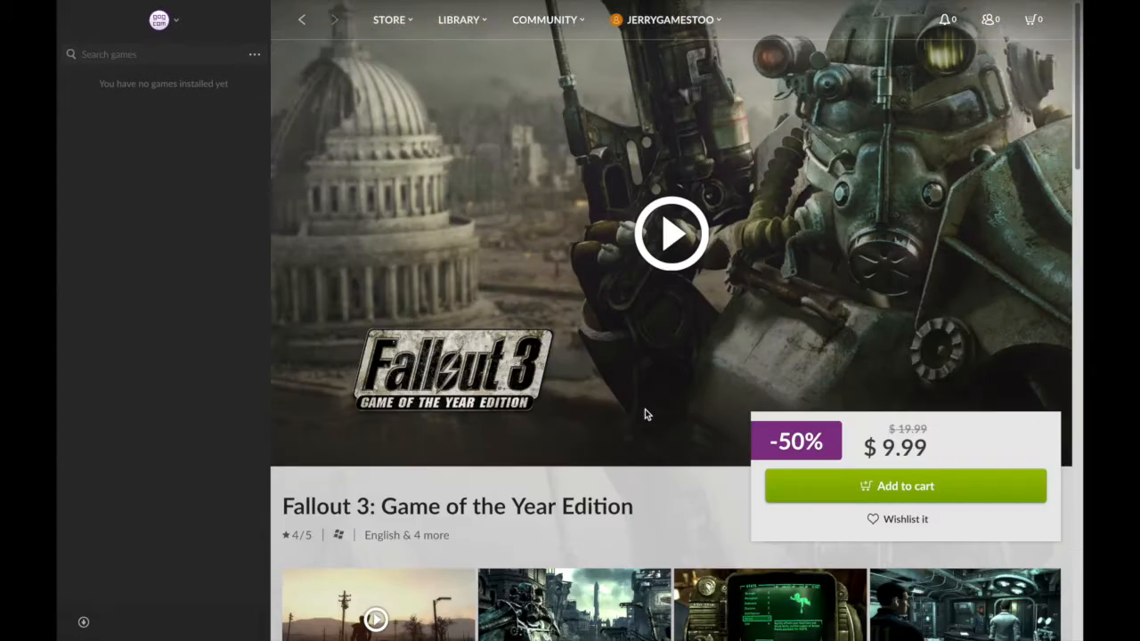
{"action": "mouse_move", "coordinate": [371, 77]}
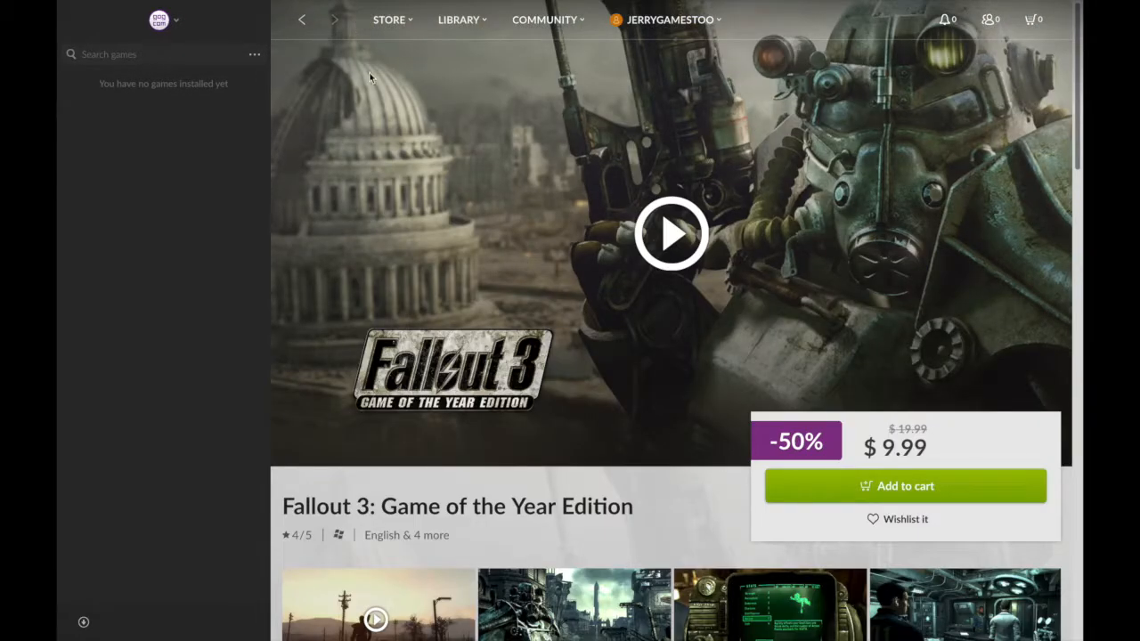
{"action": "mouse_move", "coordinate": [503, 87]}
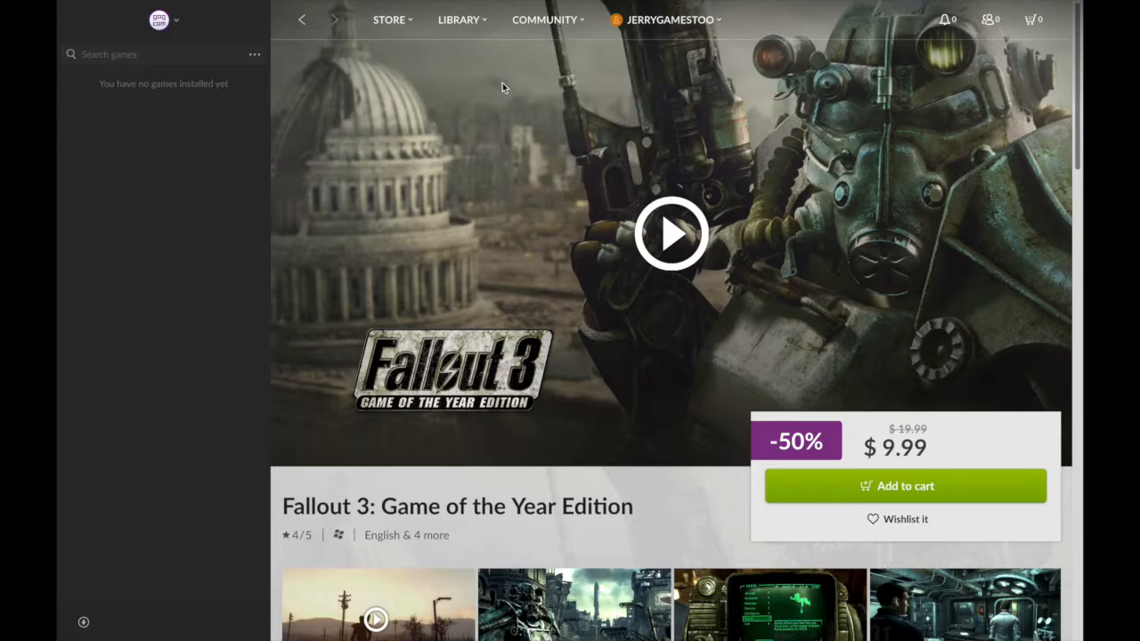
View Your Wallet from the account menu, showing $0.00 current funds
{"action": "left_click", "coordinate": [388, 18]}
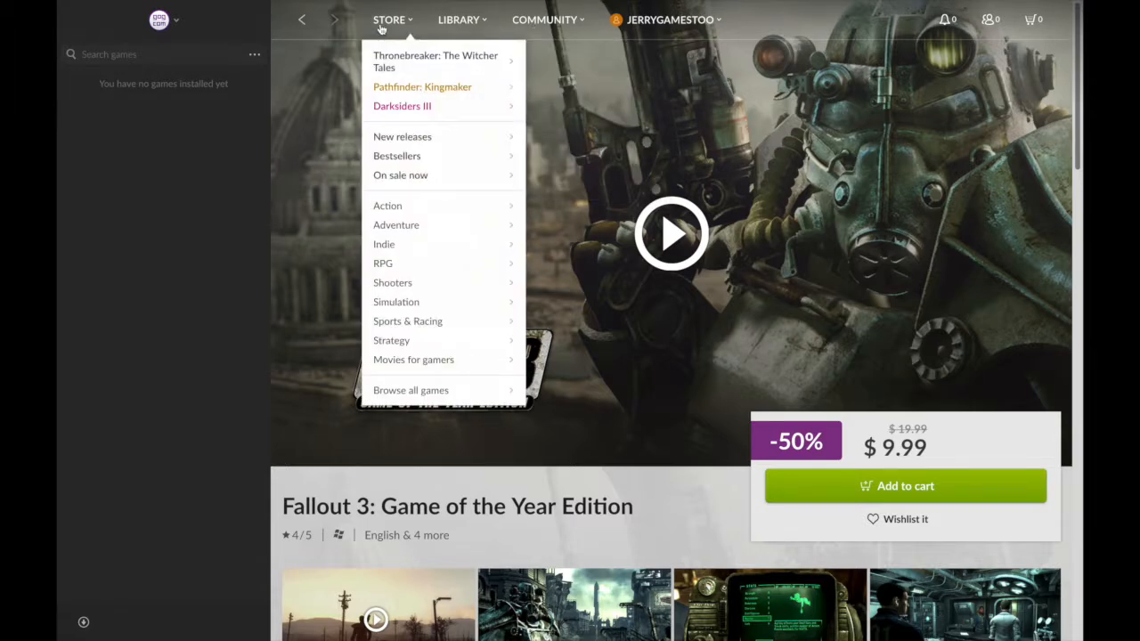
{"action": "left_click", "coordinate": [669, 18]}
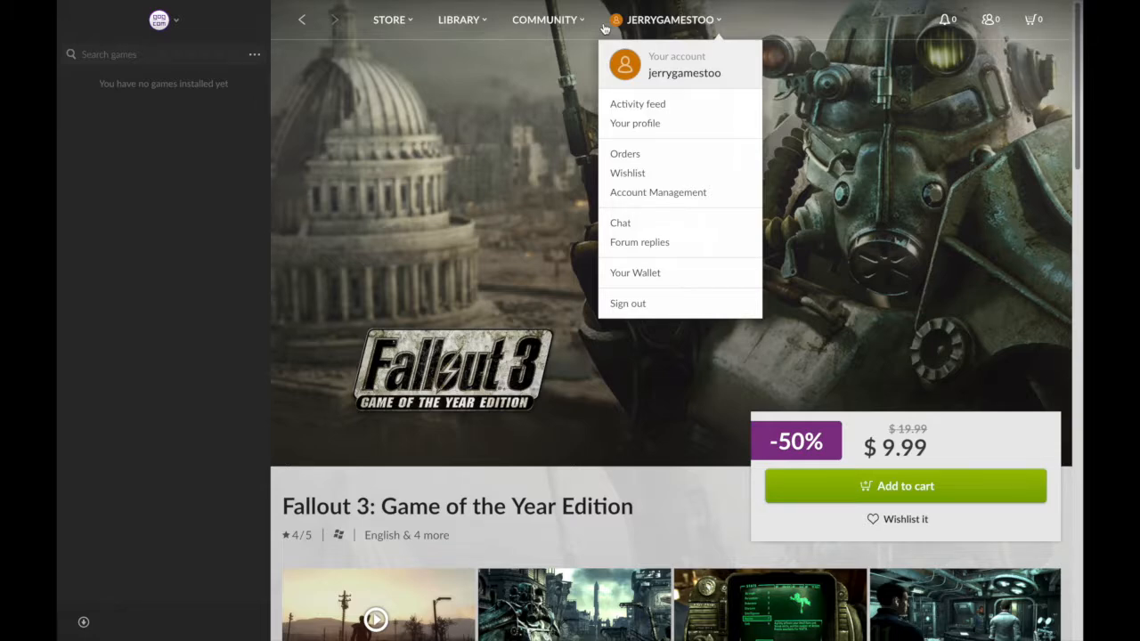
{"action": "mouse_move", "coordinate": [657, 192]}
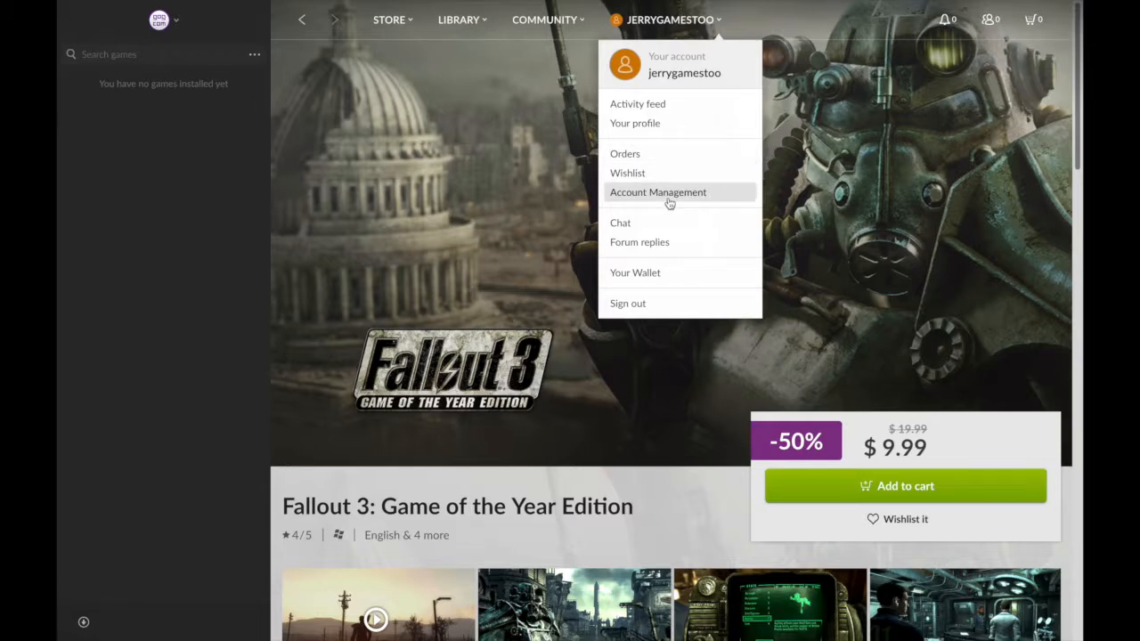
{"action": "left_click", "coordinate": [635, 272]}
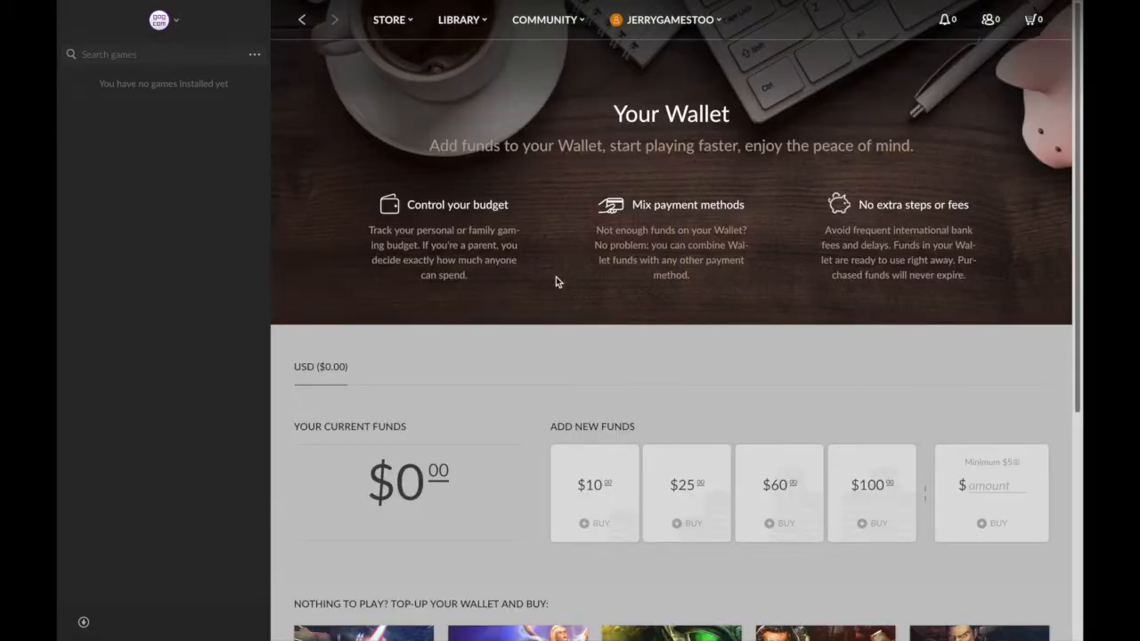
{"action": "scroll", "scroll_direction": "down", "scroll_amount": 3}
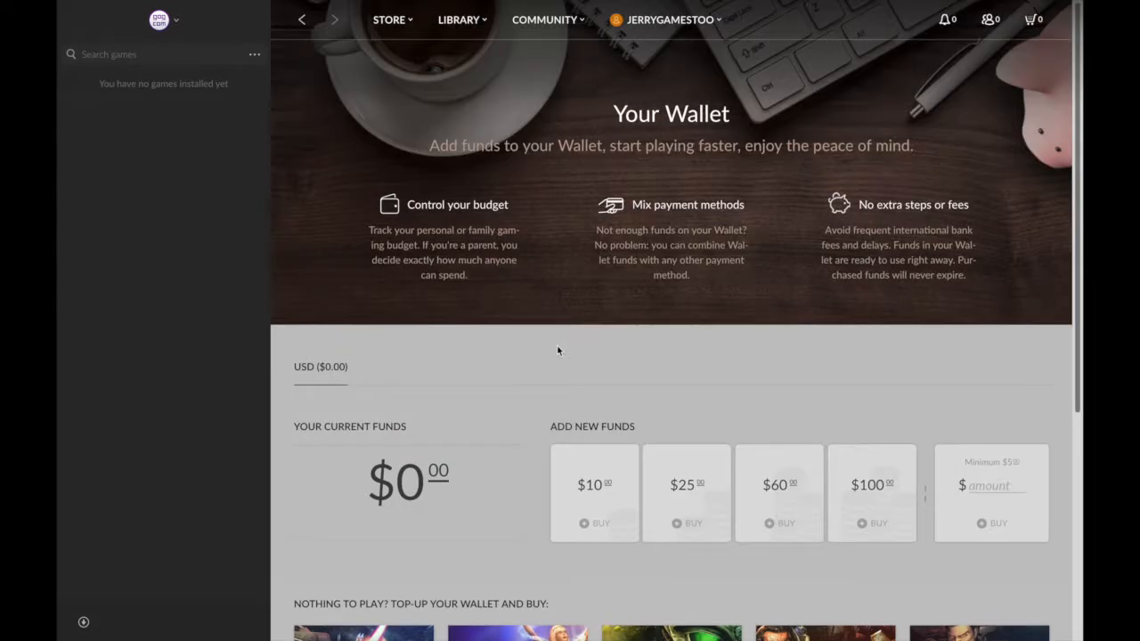
{"action": "scroll", "scroll_direction": "down", "scroll_amount": 3}
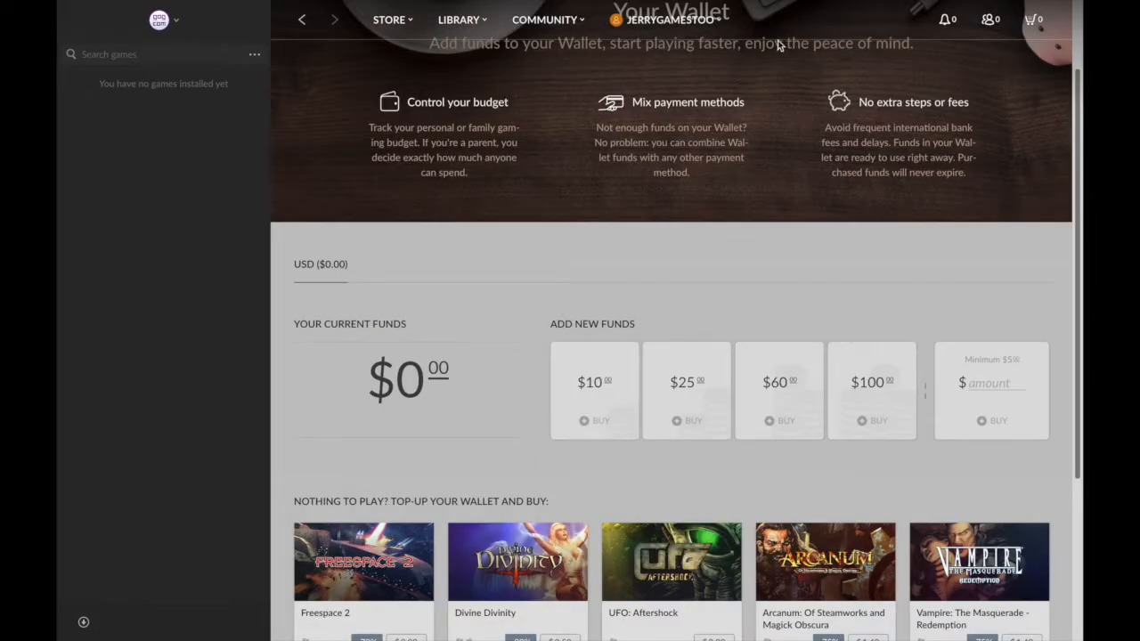
Go to the account's profile page
{"action": "left_click", "coordinate": [668, 20]}
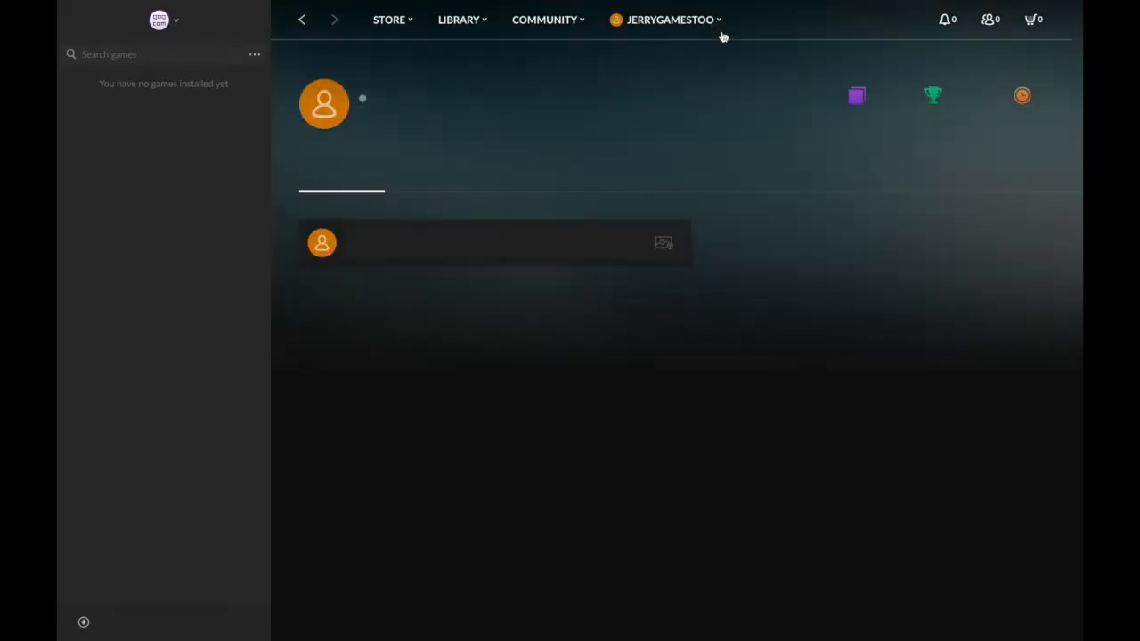